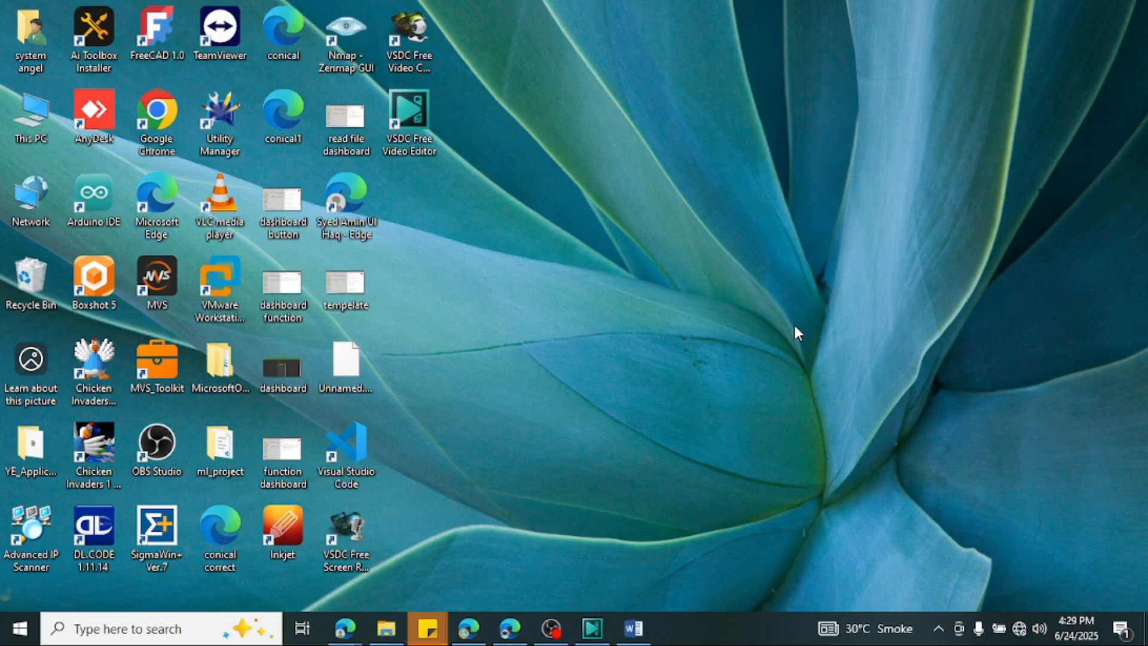
pyautogui.moveTo(189, 504)
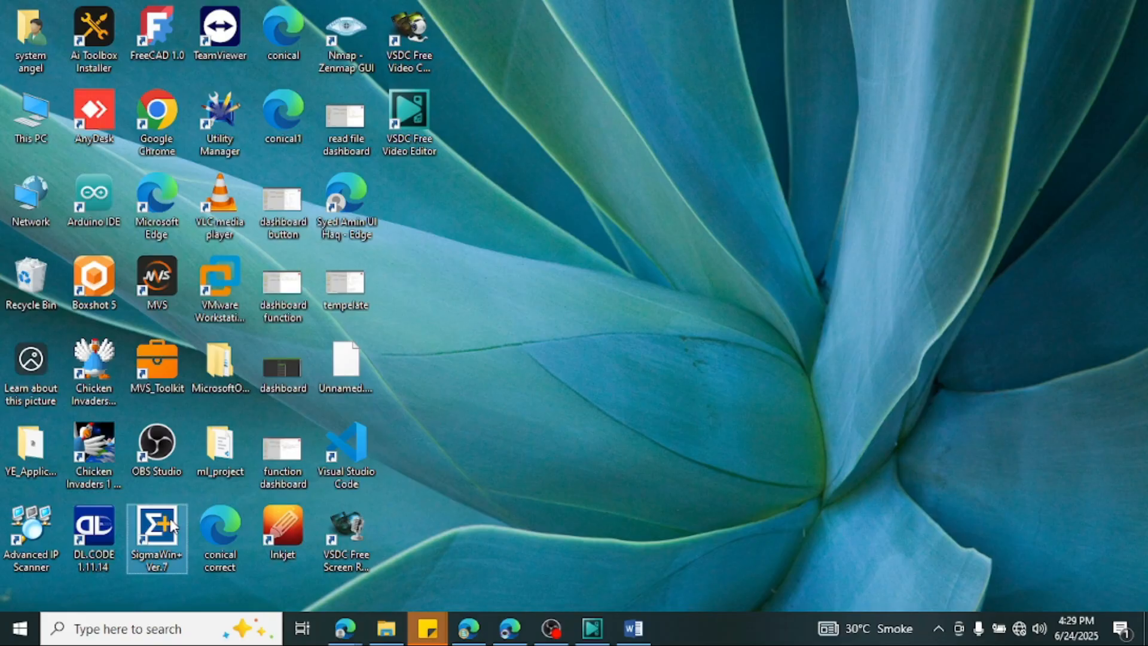
# Start SigmaWin+ offline, dismiss the Select Model dialog and reopen the start options
pyautogui.doubleClick(155, 528)
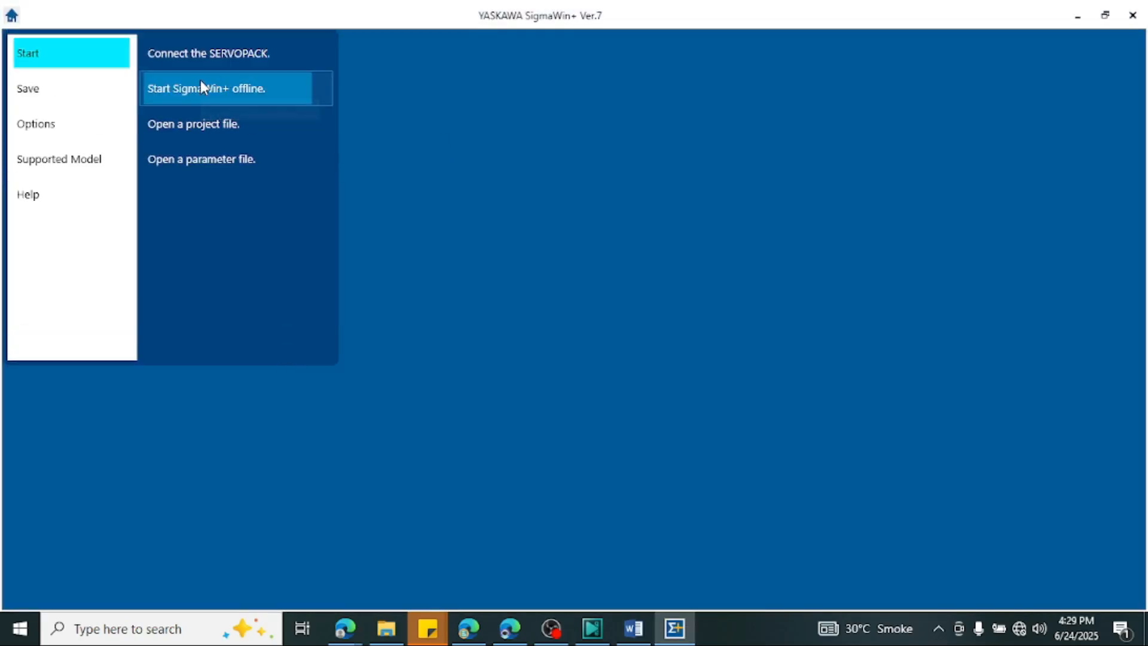
pyautogui.click(206, 87)
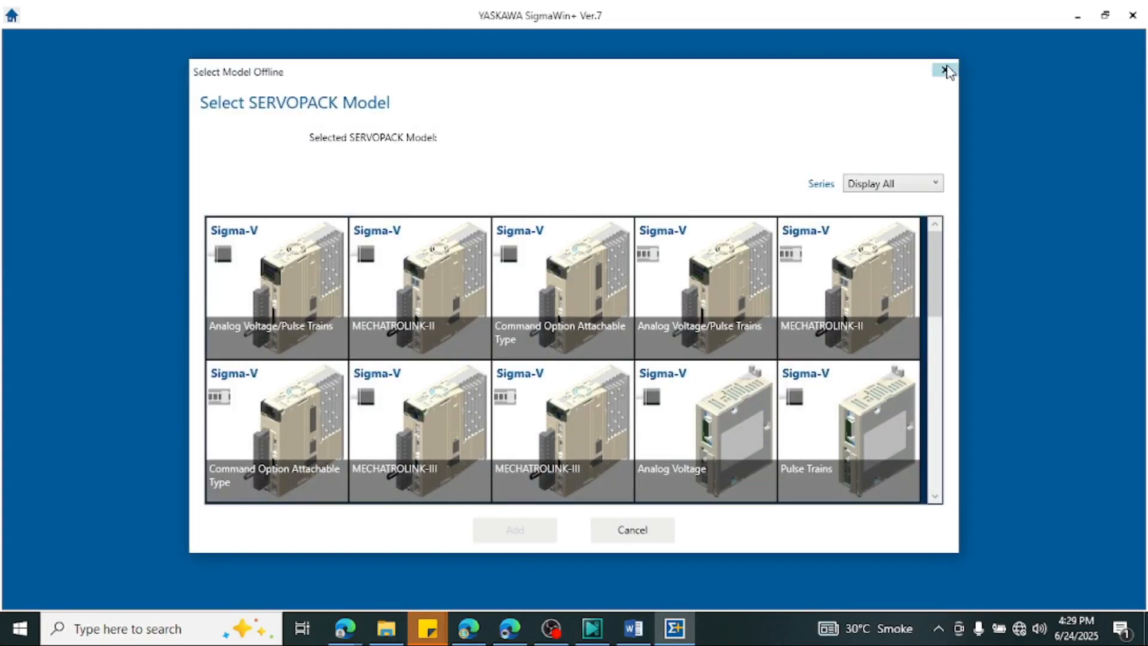
pyautogui.click(944, 71)
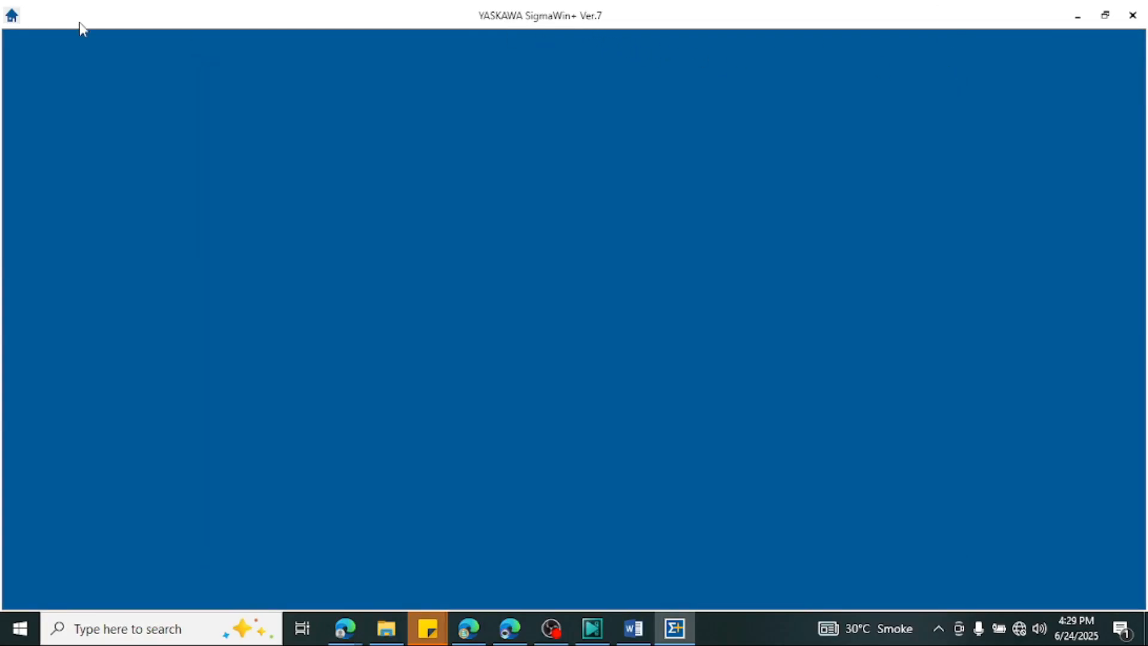
pyautogui.click(11, 14)
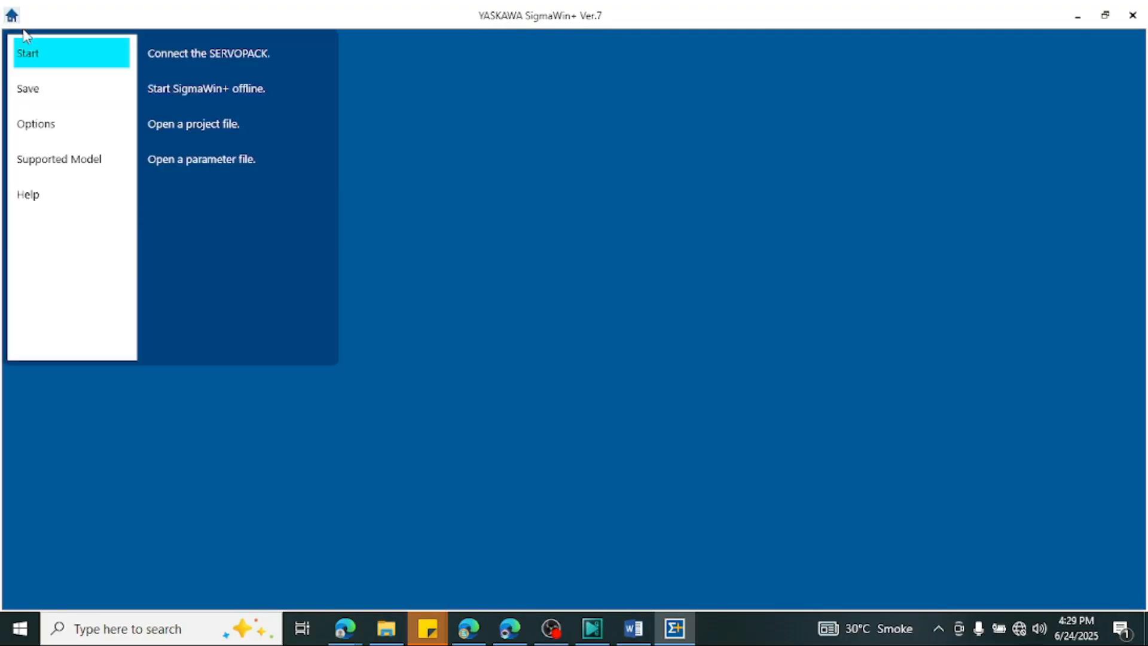
pyautogui.moveTo(15, 37)
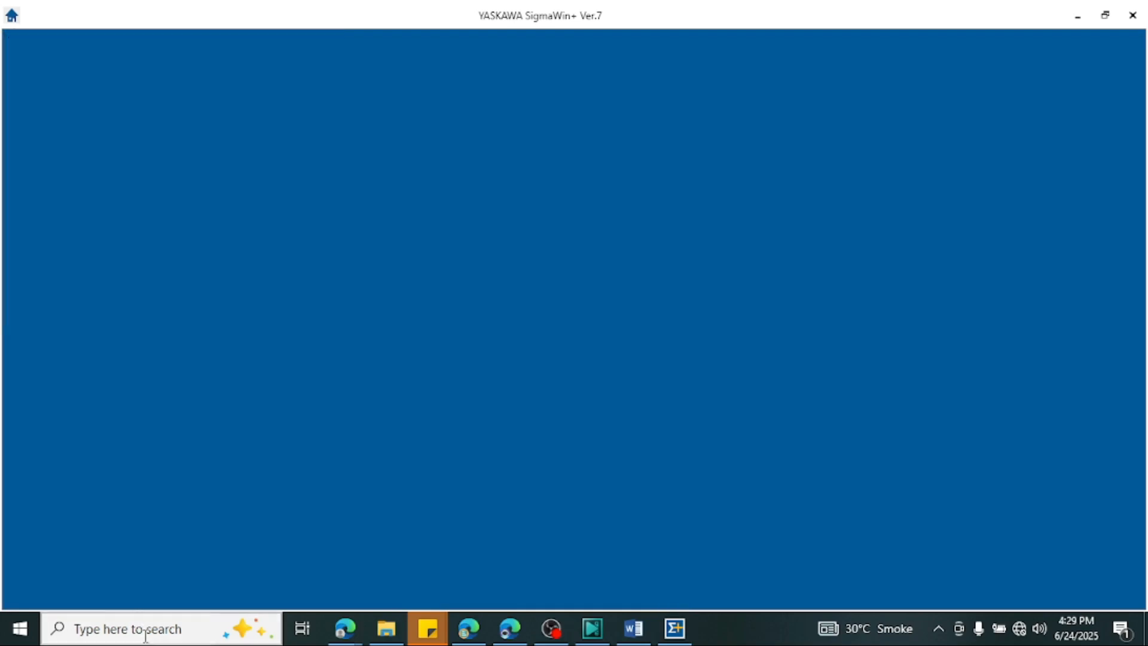
# Check Device Manager's Ports (COM & LPT), select Intel AMT SOL (COM3), then minimize it
pyautogui.write('devi')
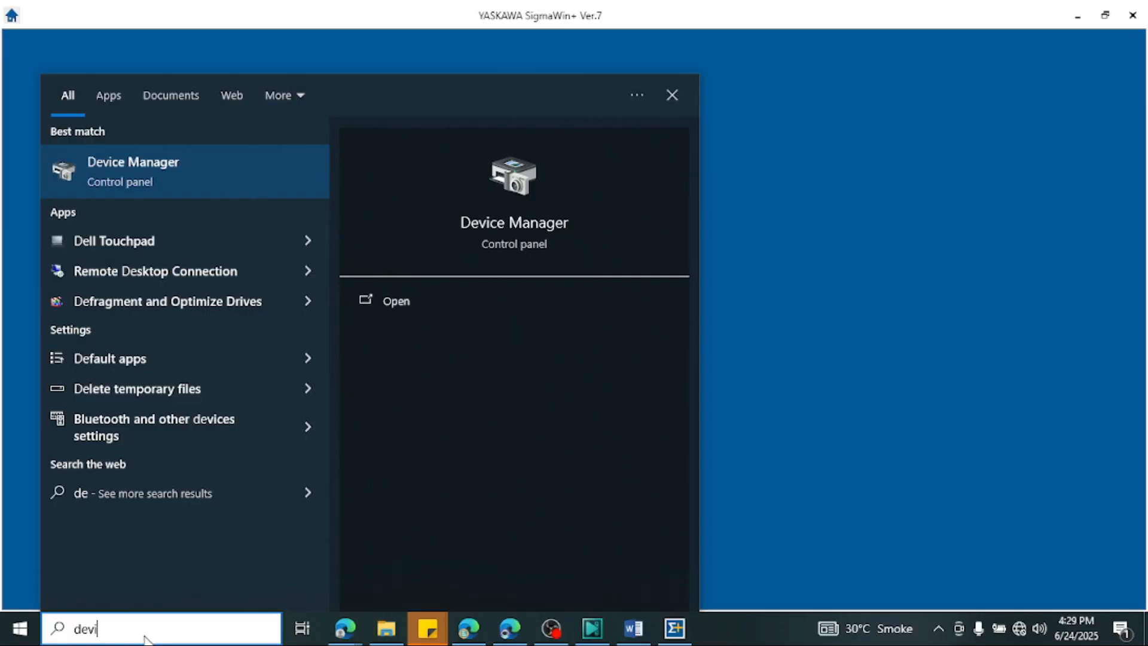
pyautogui.click(396, 300)
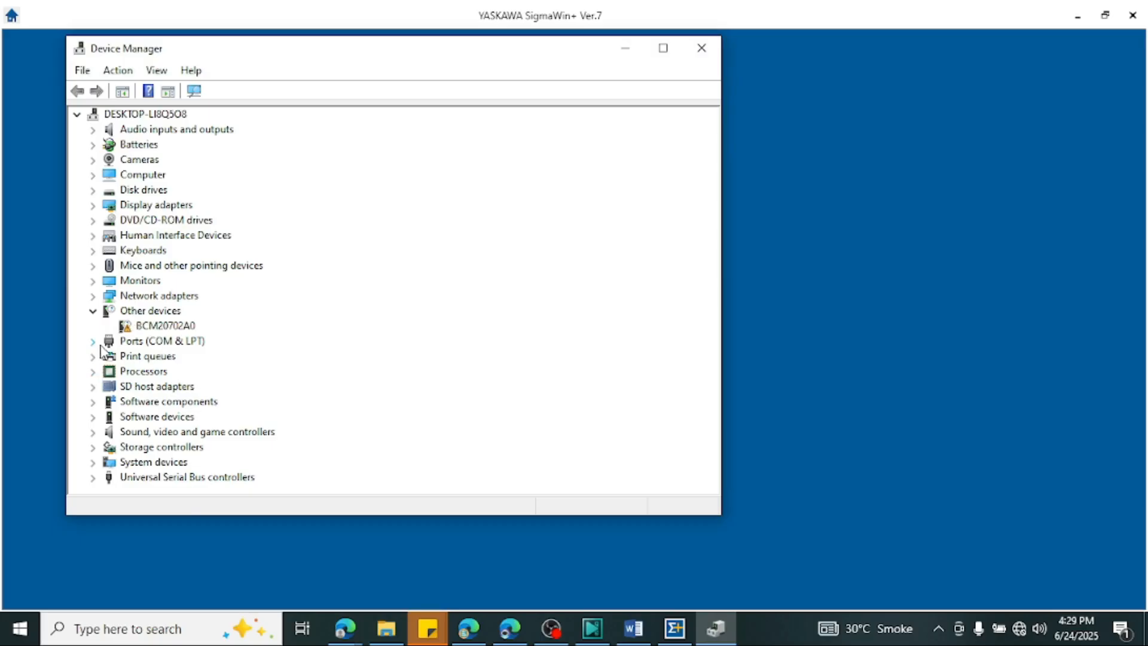
pyautogui.click(92, 340)
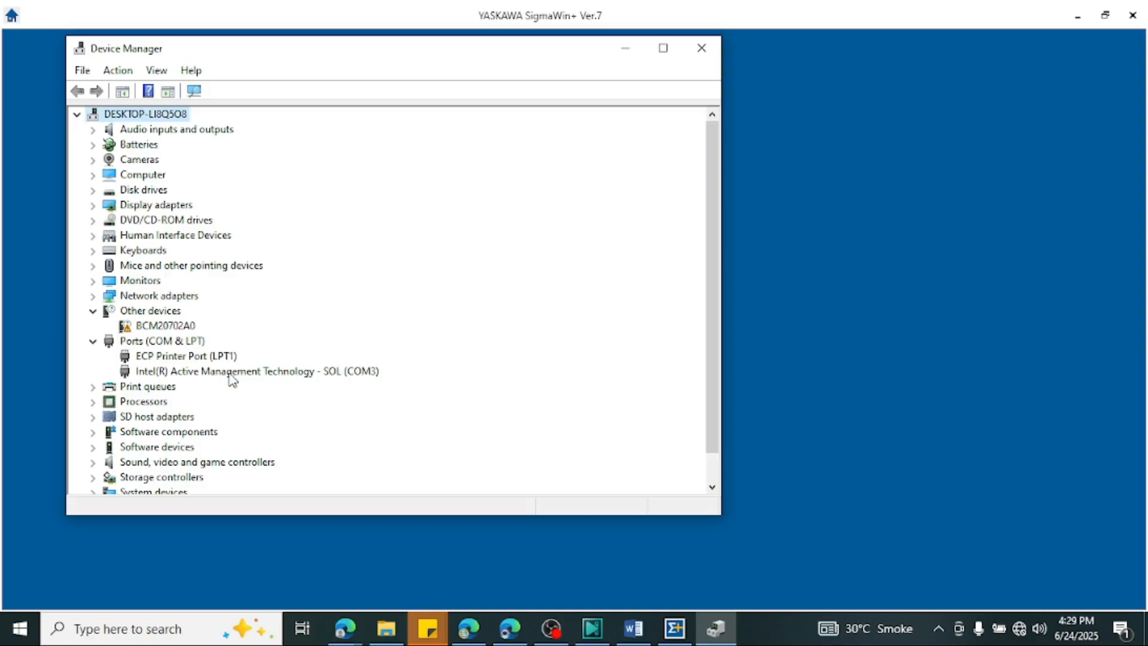
pyautogui.click(256, 371)
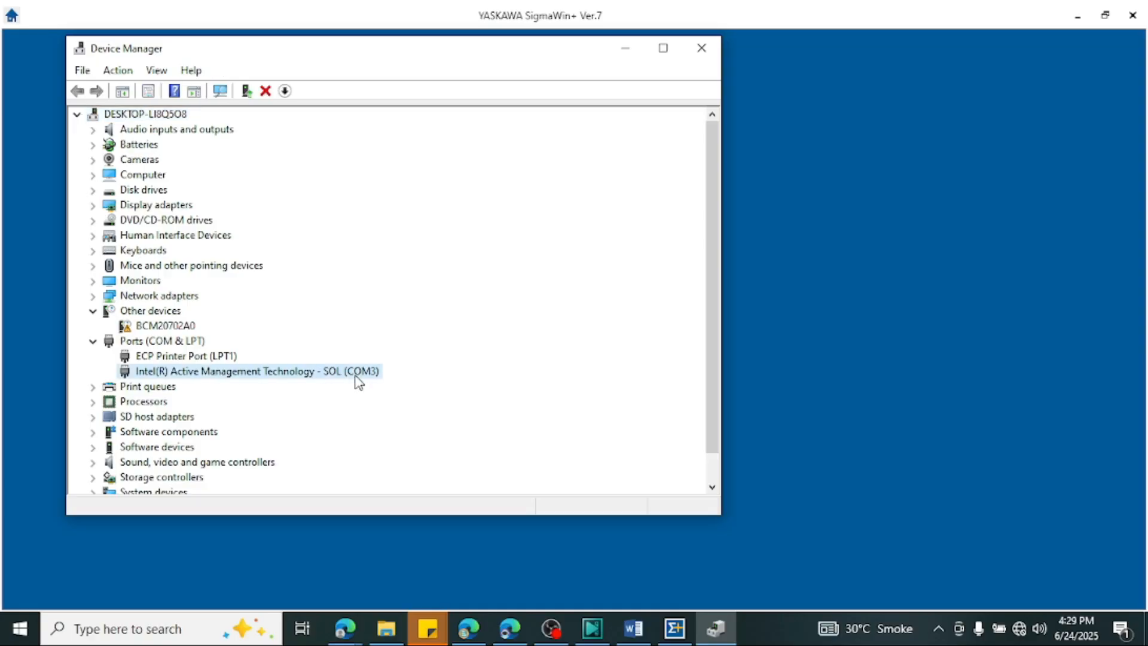
pyautogui.click(701, 48)
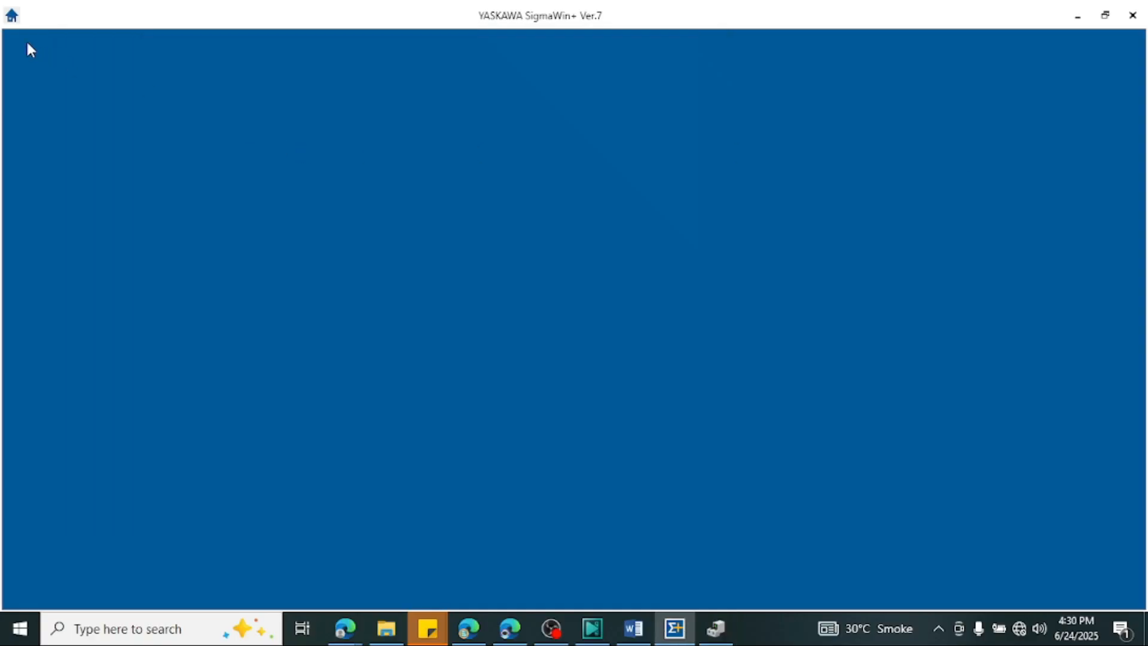
# Search over USB and connect to the found SGDV-2R8A11B002000 SERVOPACK as axis 0001A
pyautogui.click(10, 15)
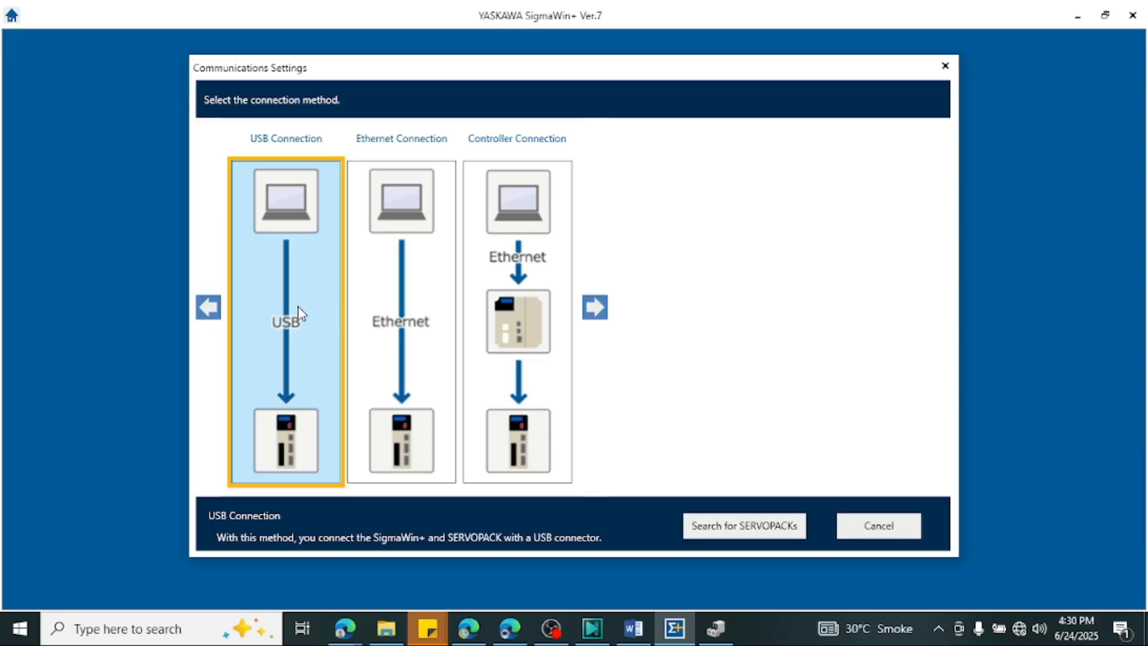
pyautogui.moveTo(280, 266)
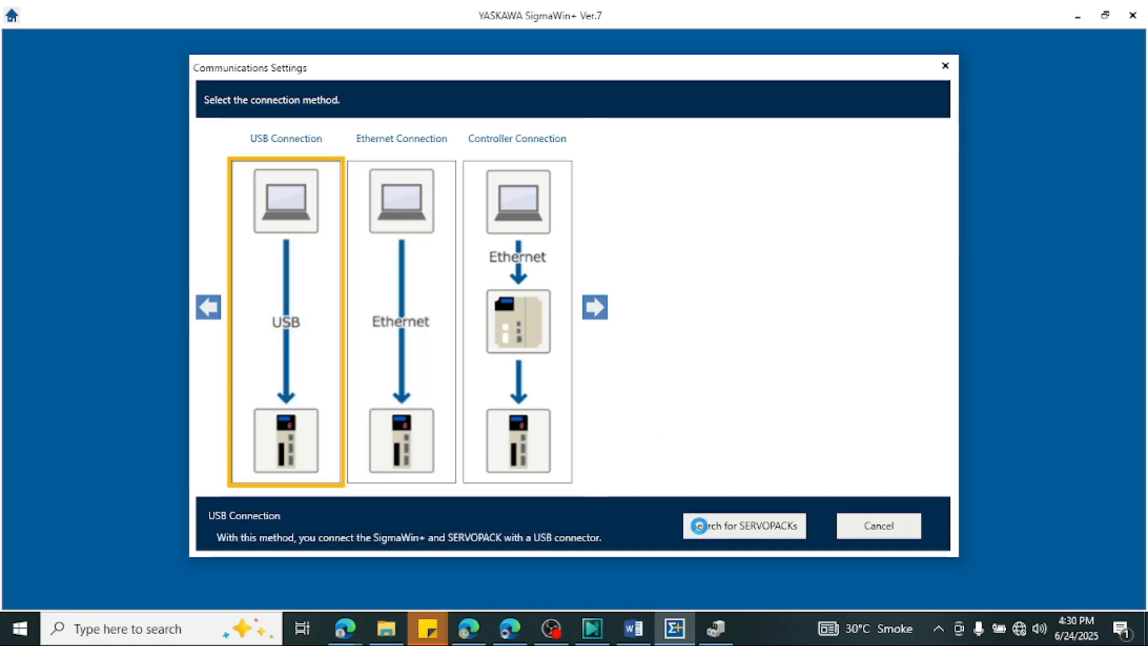
pyautogui.click(744, 525)
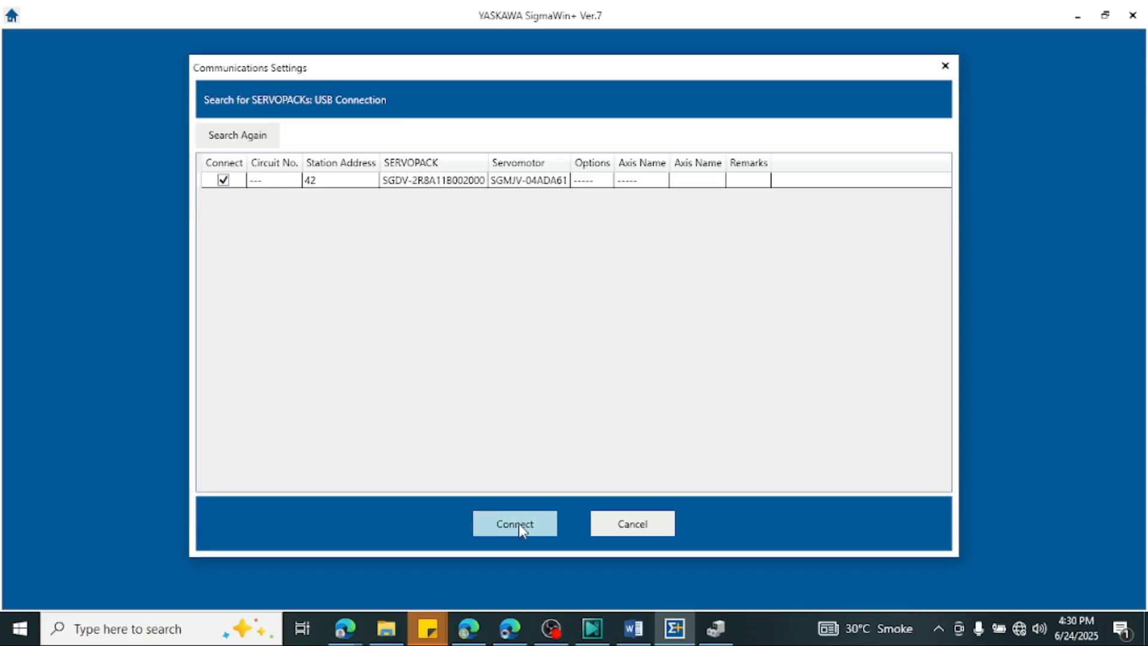
pyautogui.click(514, 524)
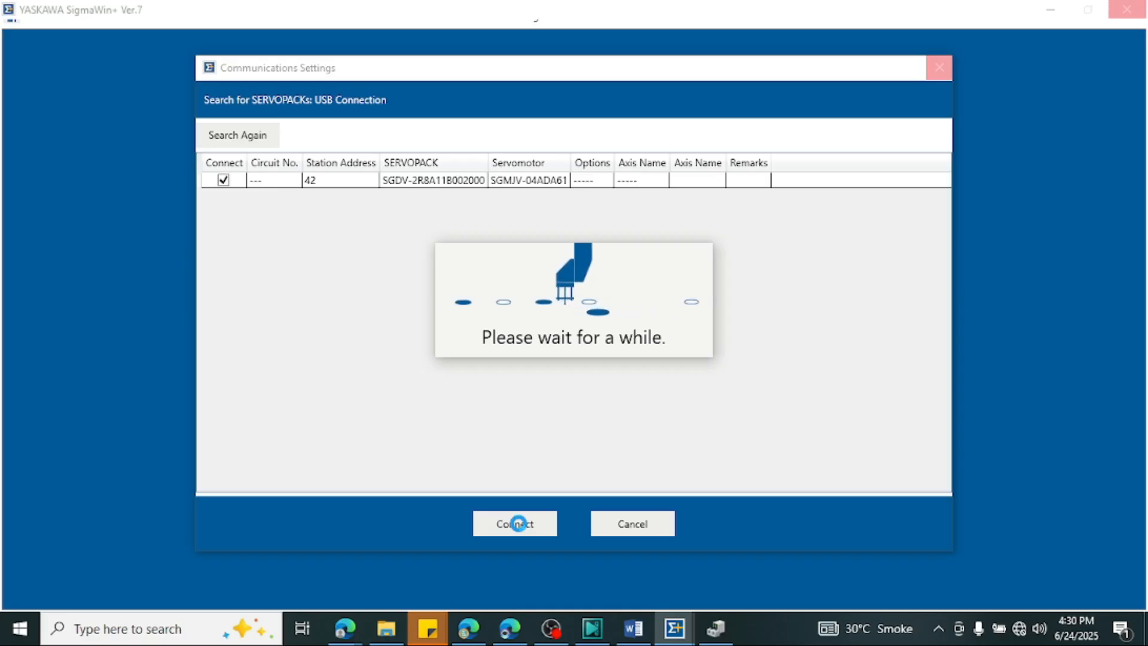
pyautogui.click(514, 523)
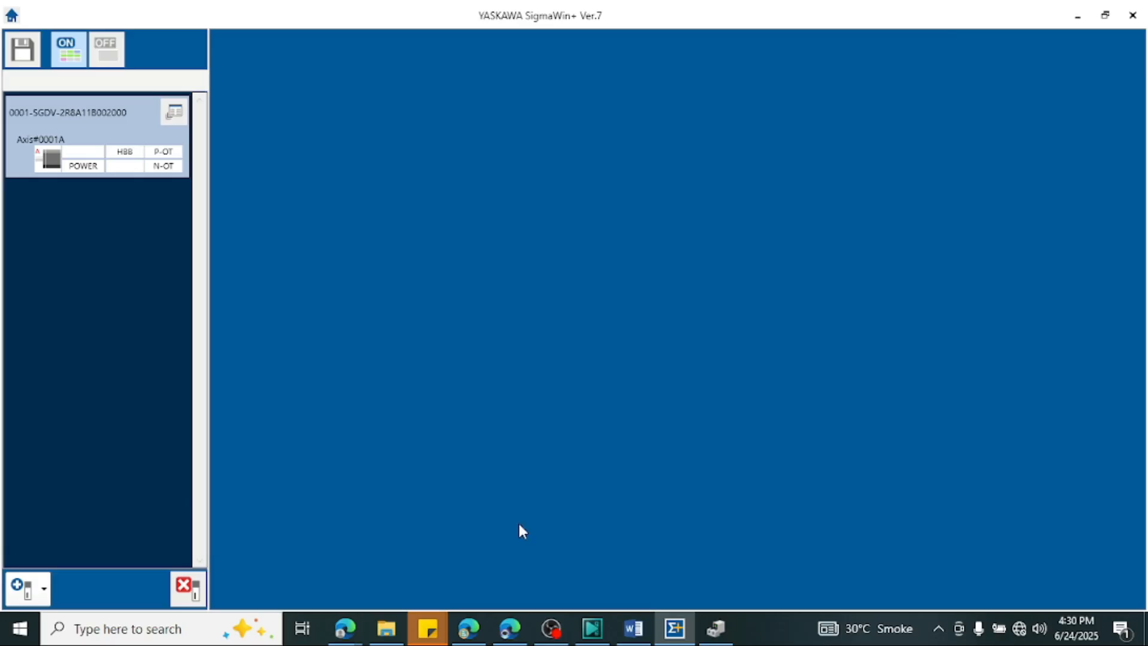
pyautogui.moveTo(112, 276)
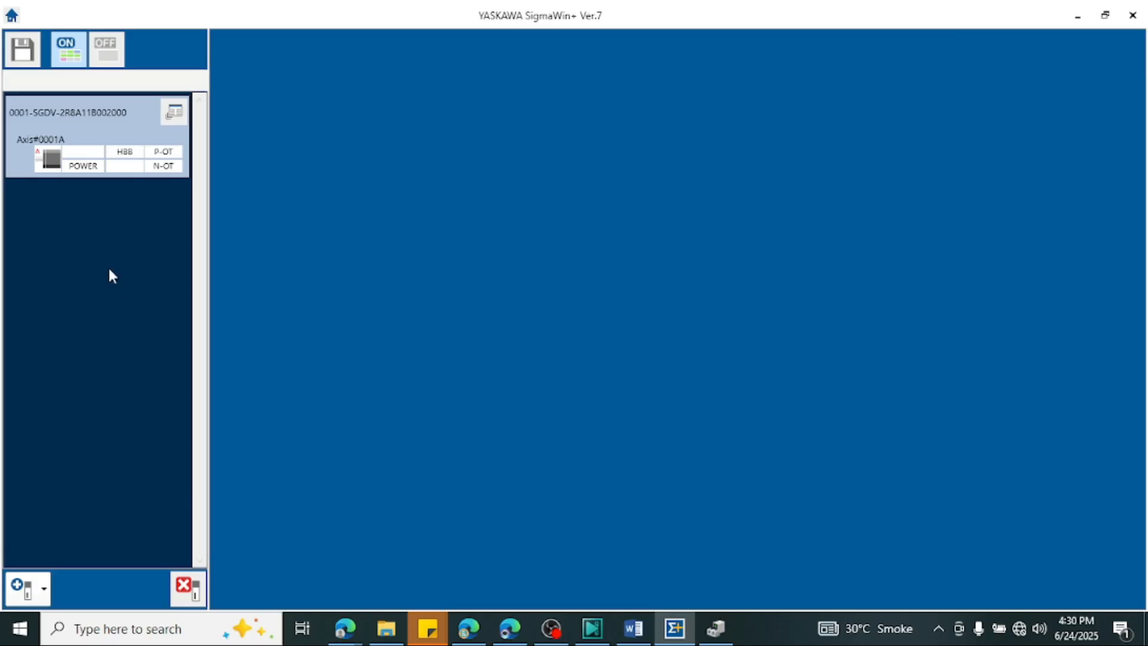
pyautogui.moveTo(45, 500)
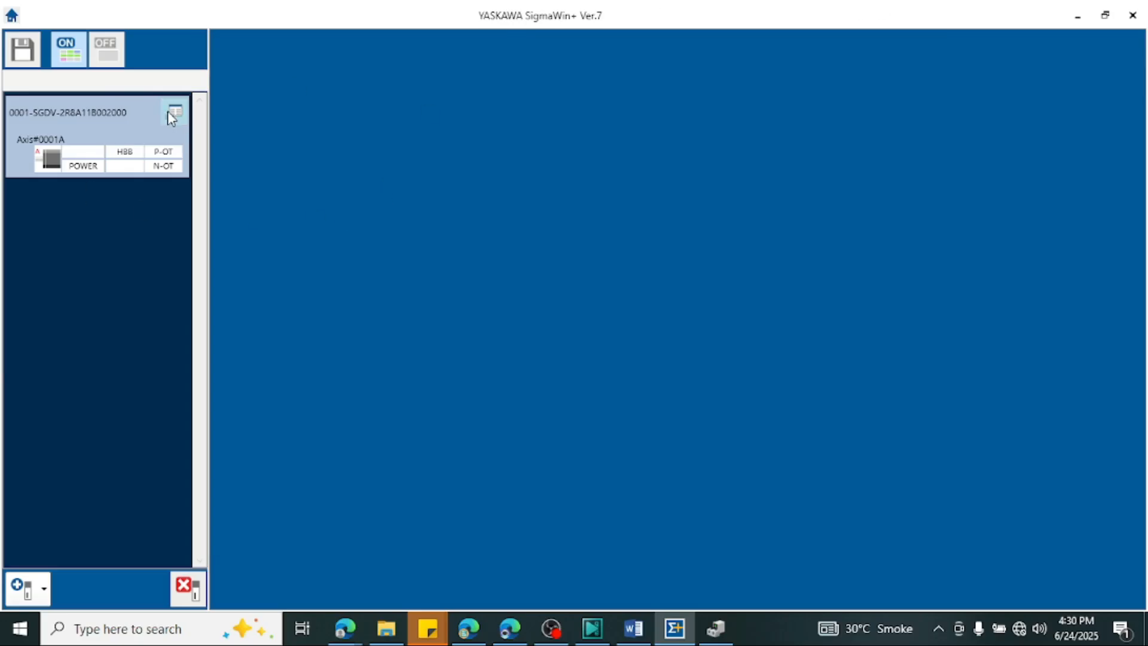
pyautogui.moveTo(174, 113)
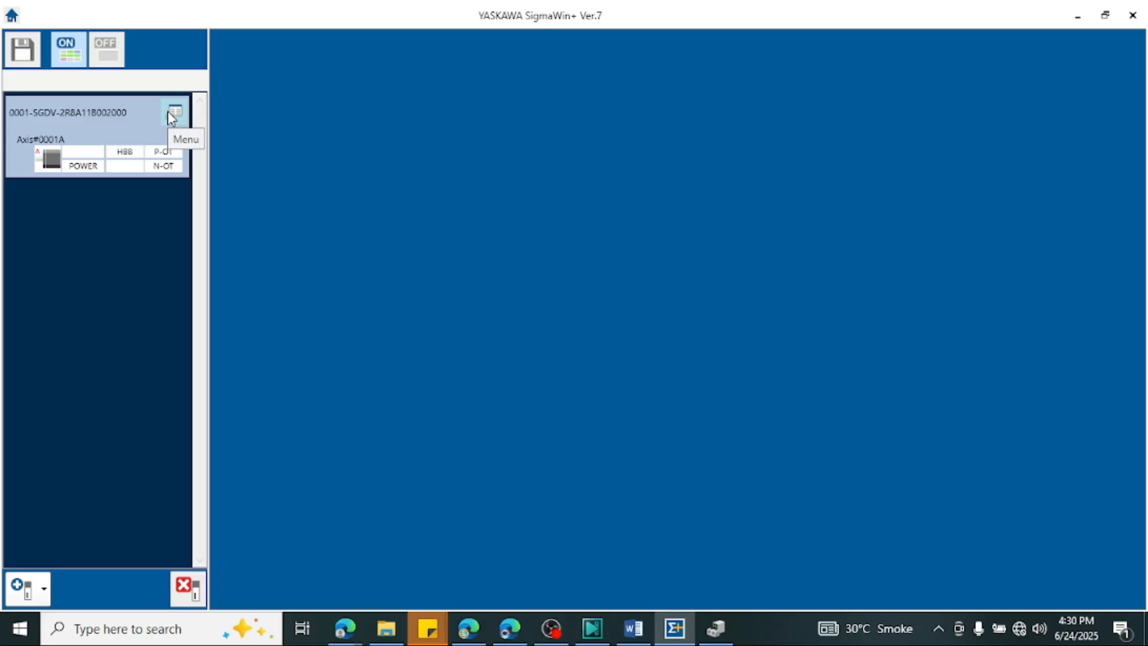
pyautogui.click(175, 112)
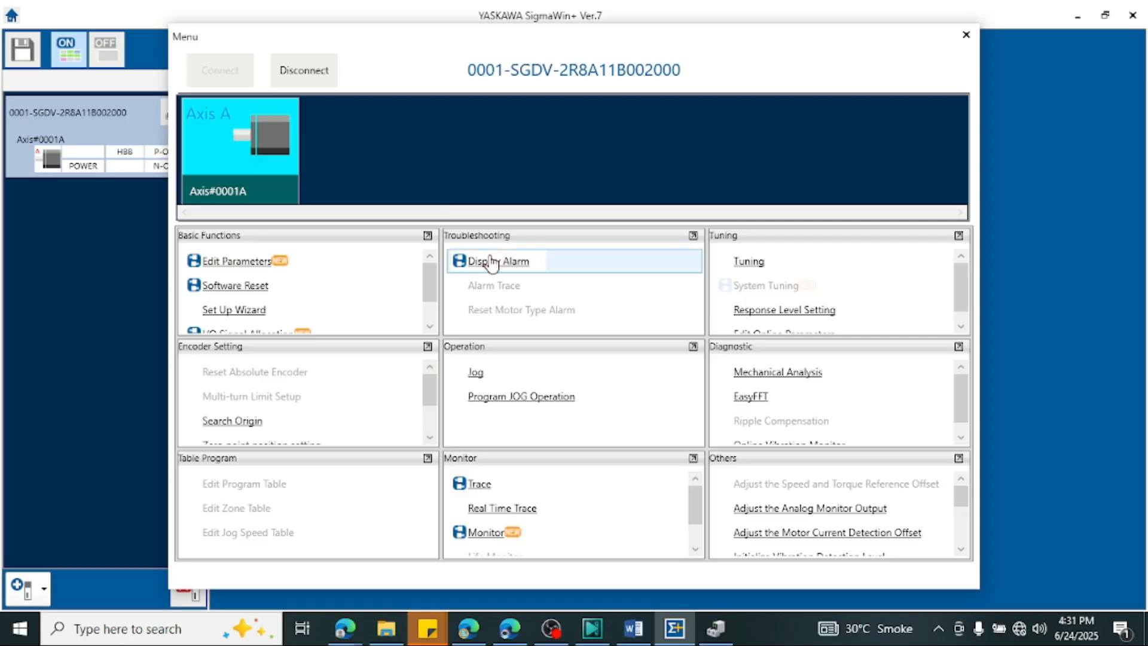
pyautogui.moveTo(497, 261)
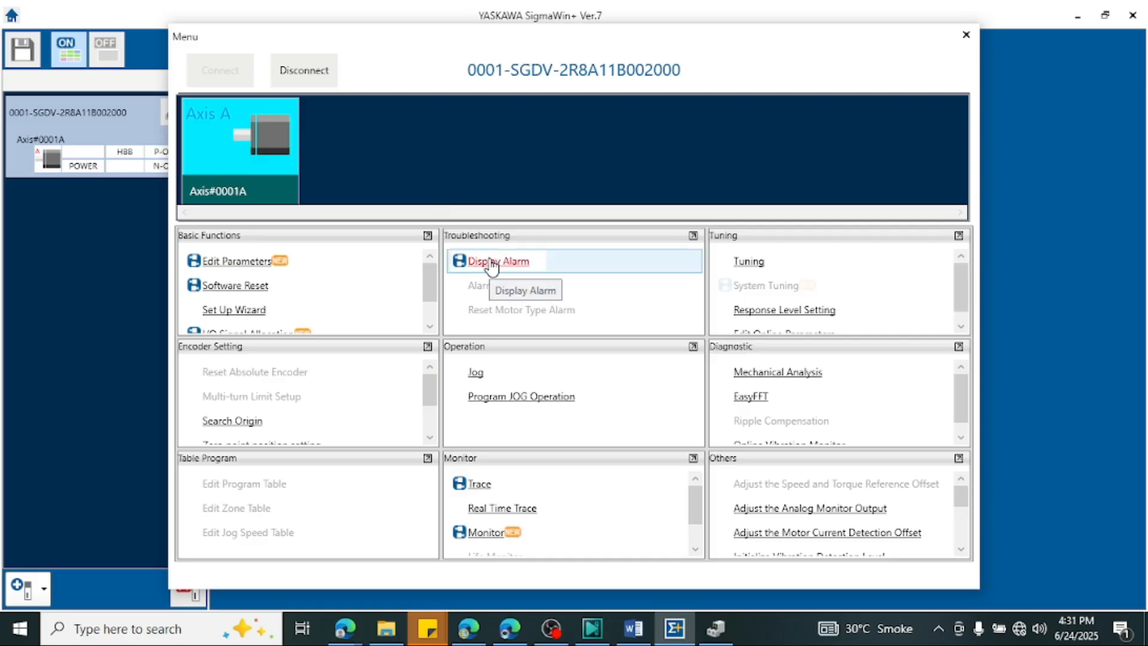
# Show the Alarm Display for axis 0001A
pyautogui.click(966, 35)
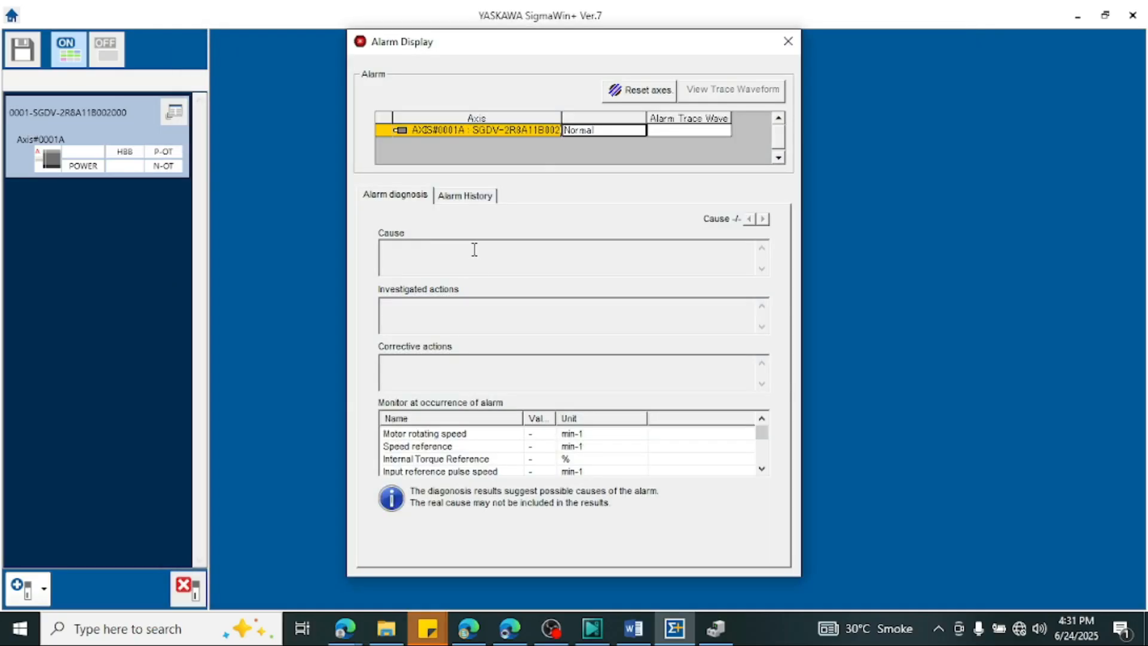
pyautogui.moveTo(505, 269)
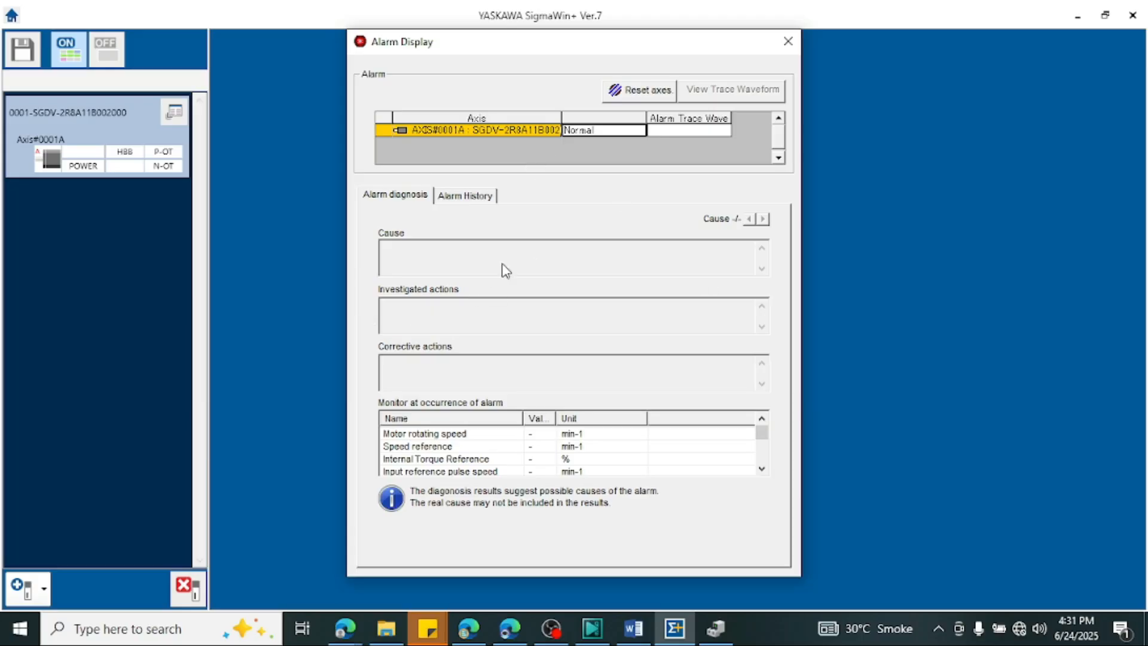
pyautogui.moveTo(579, 100)
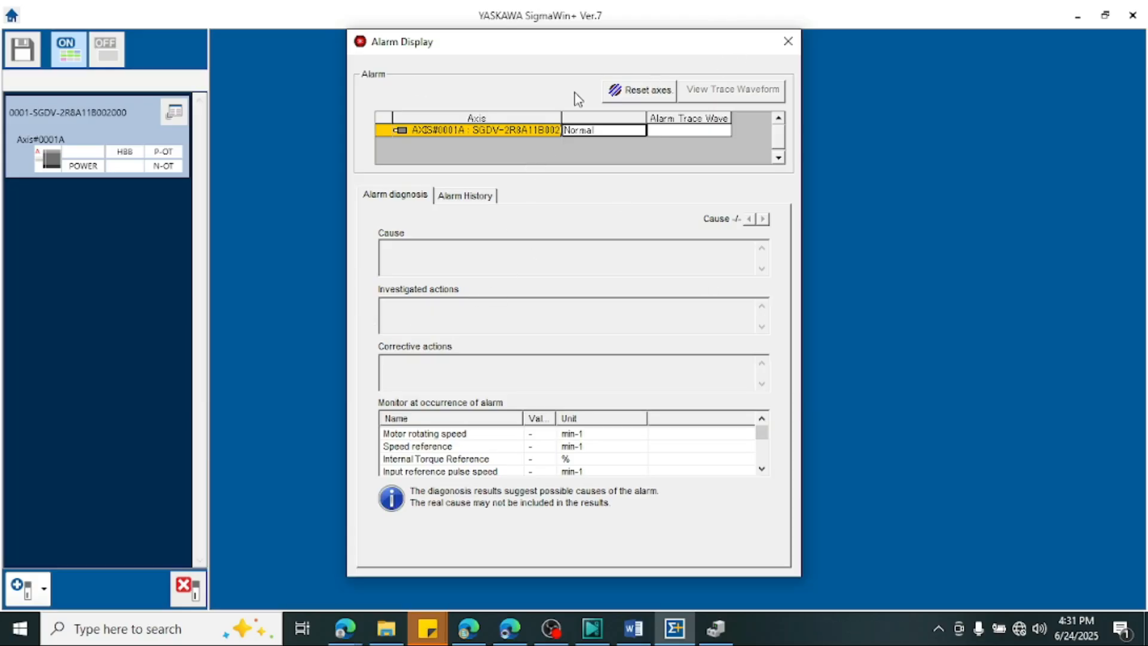
pyautogui.moveTo(773, 57)
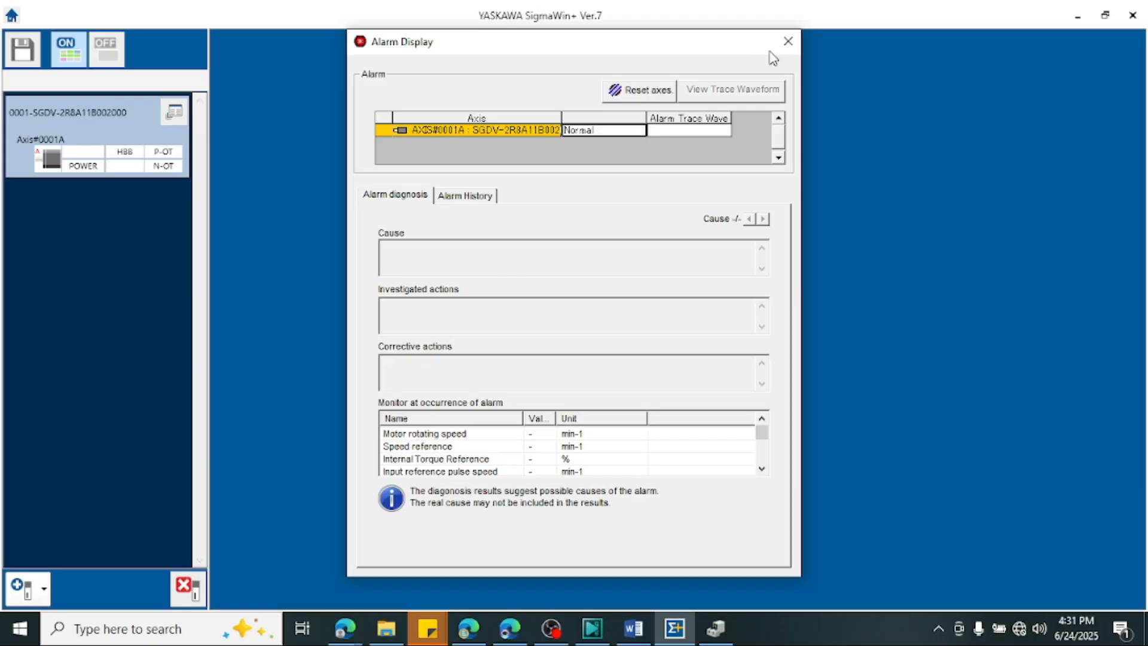
pyautogui.moveTo(742, 61)
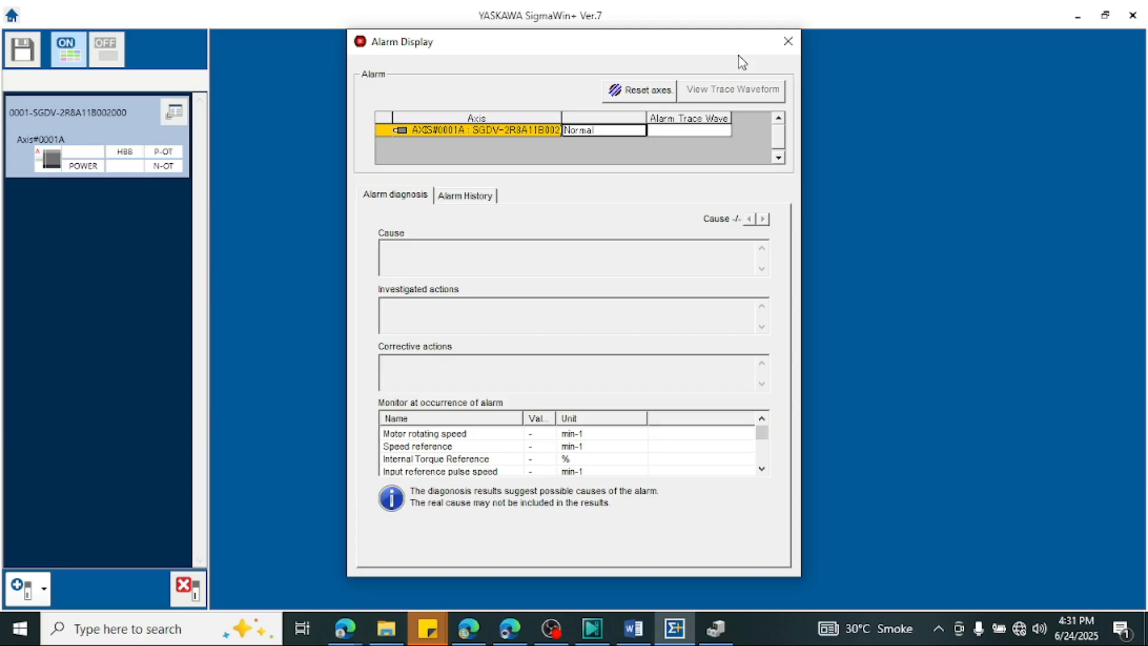
pyautogui.moveTo(644, 92)
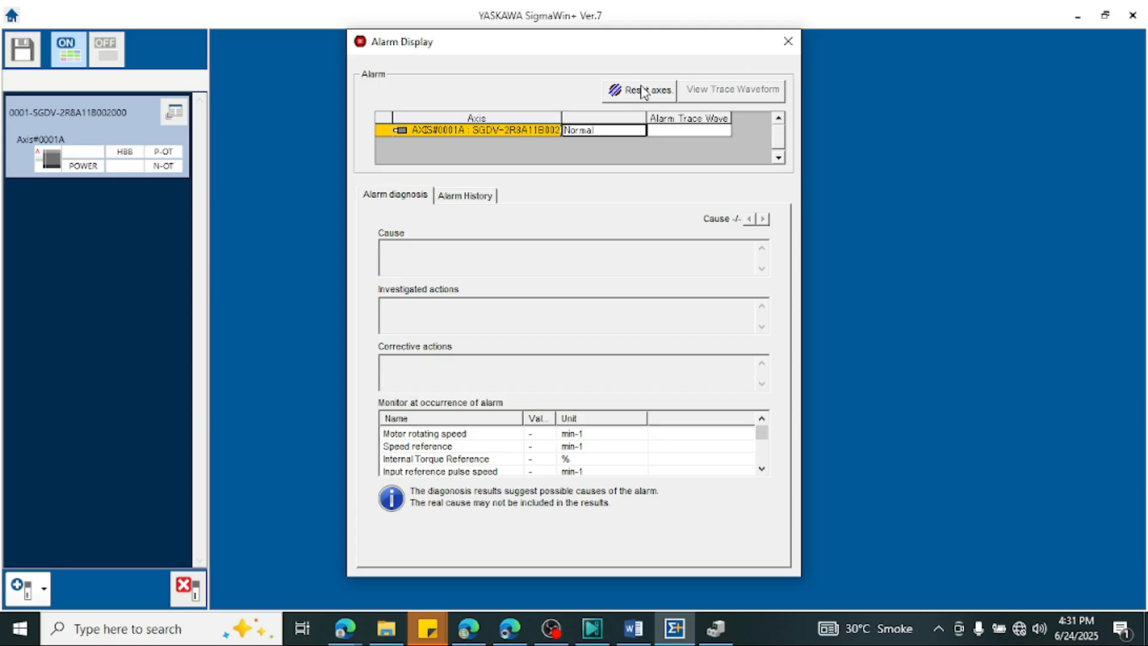
pyautogui.moveTo(621, 60)
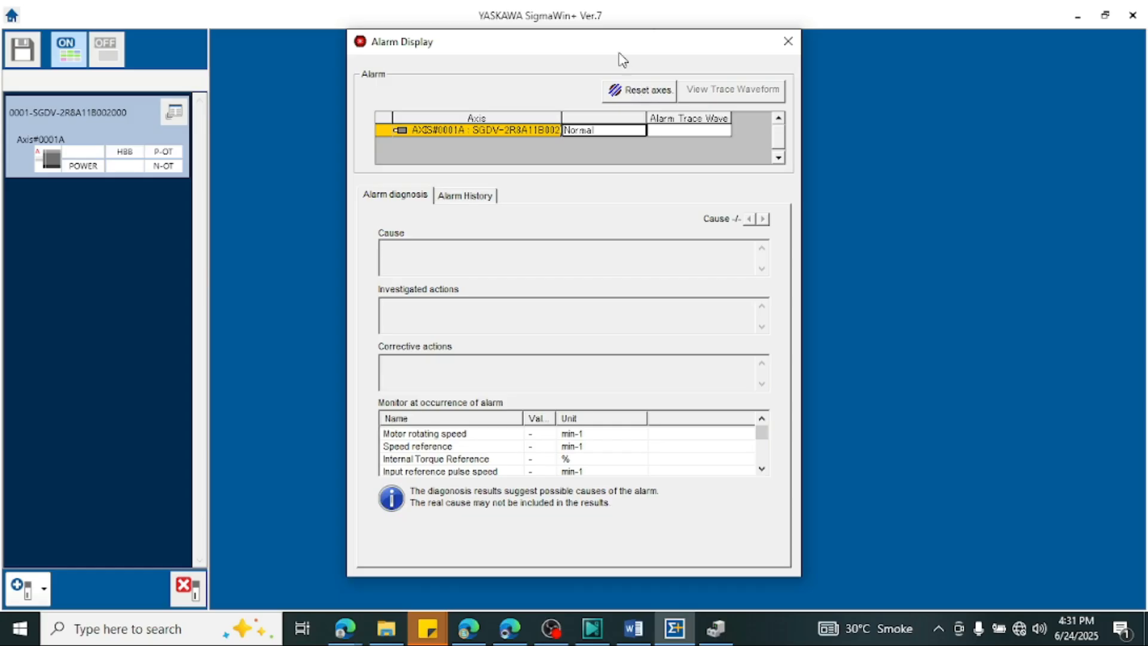
# Close the Alarm Display after confirming the axis reports Normal
pyautogui.click(788, 41)
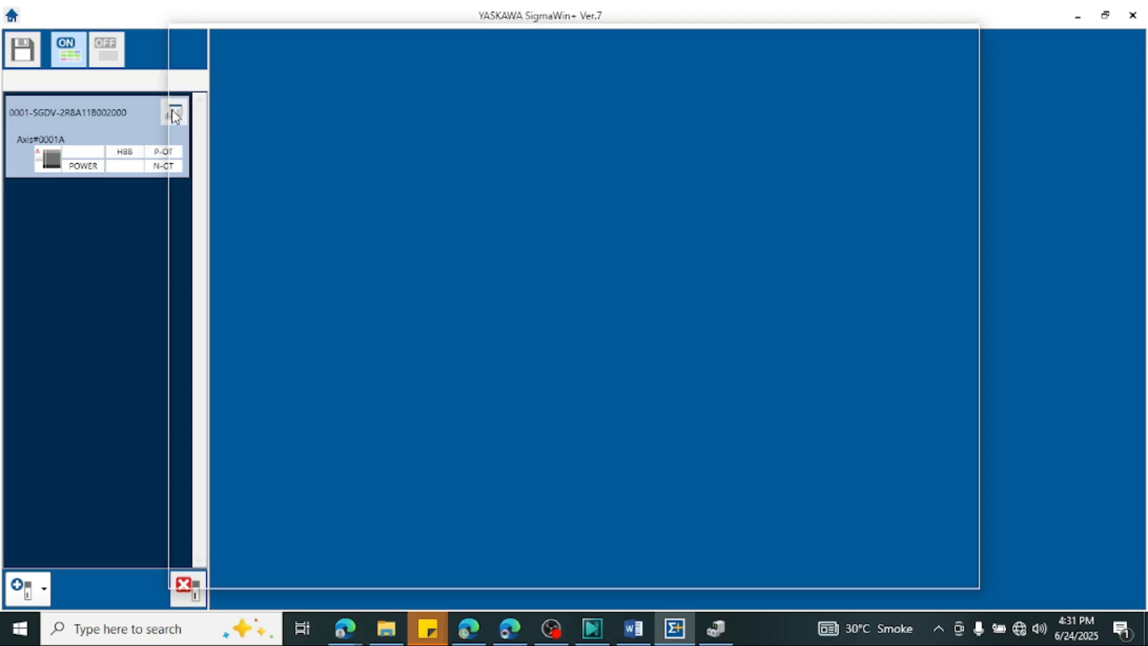
# Start Edit Parameters for the SGDV axis from its function menu
pyautogui.click(174, 112)
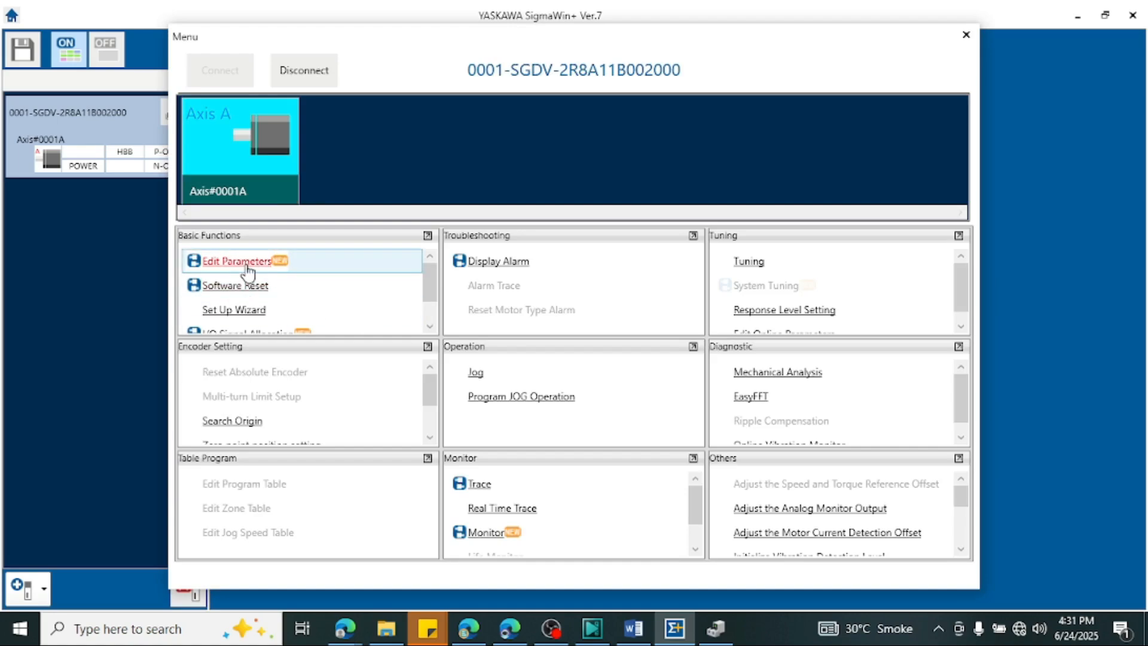
pyautogui.click(966, 35)
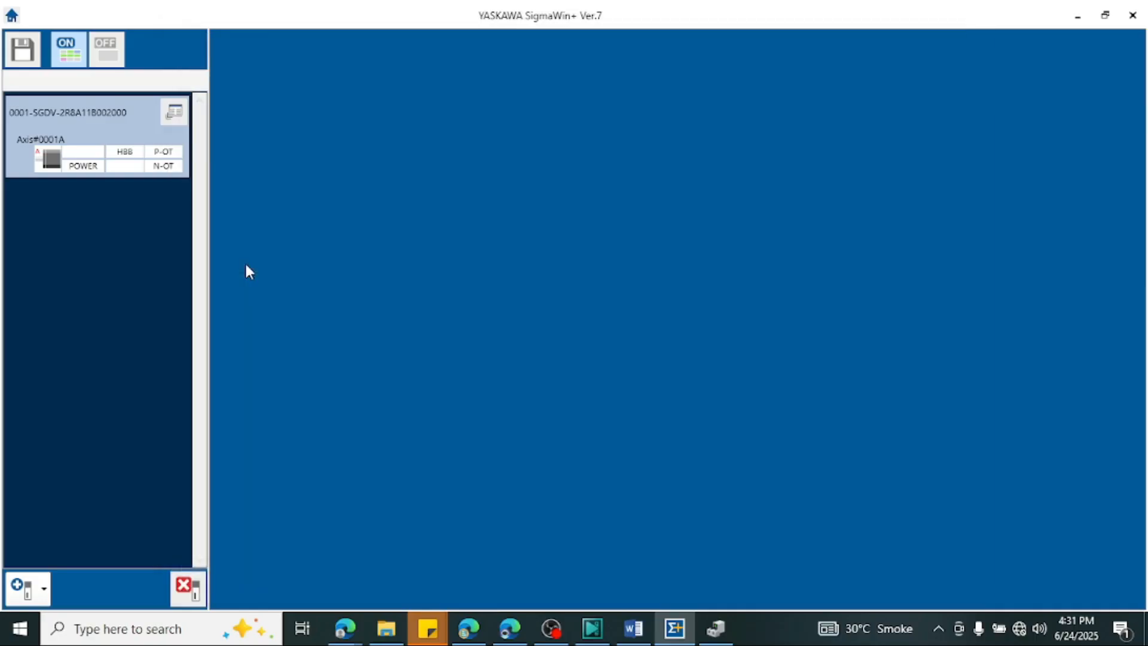
# Show the Edit Parameters list from the top at Pn000.0 Direction Selection
pyautogui.click(173, 111)
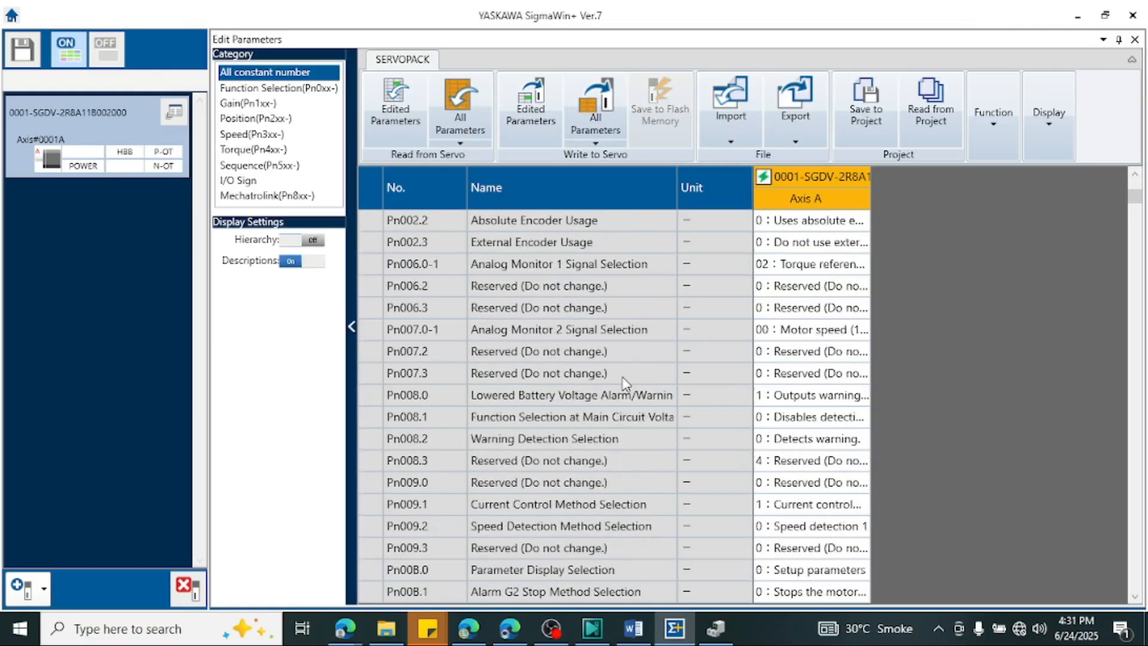
pyautogui.scroll(3)
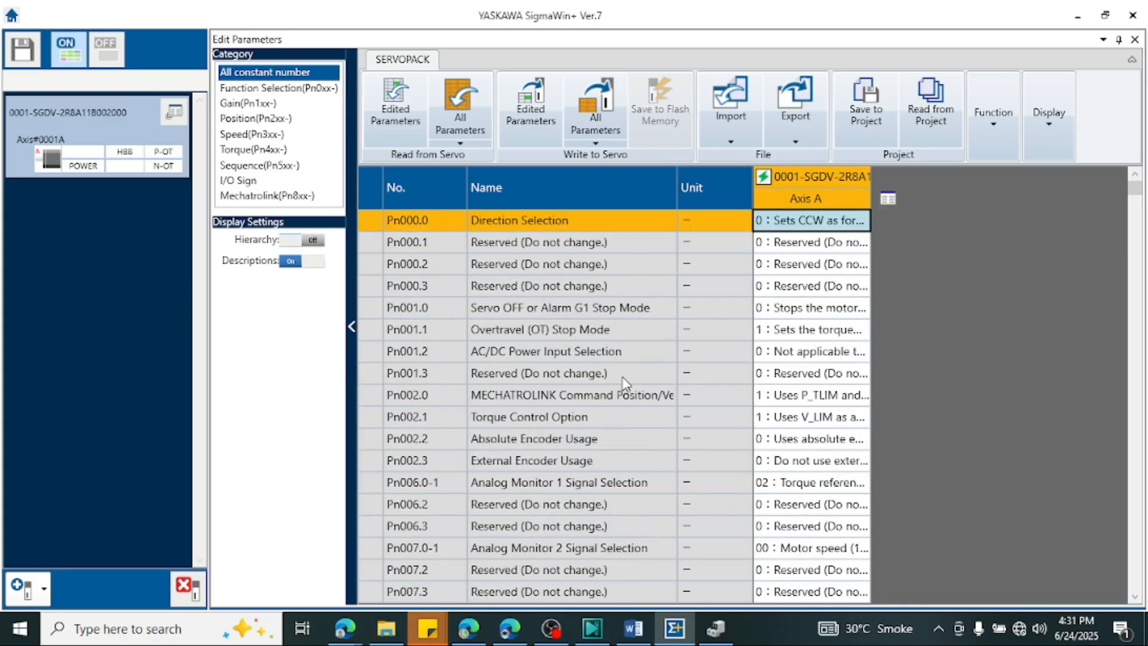
pyautogui.moveTo(794, 110)
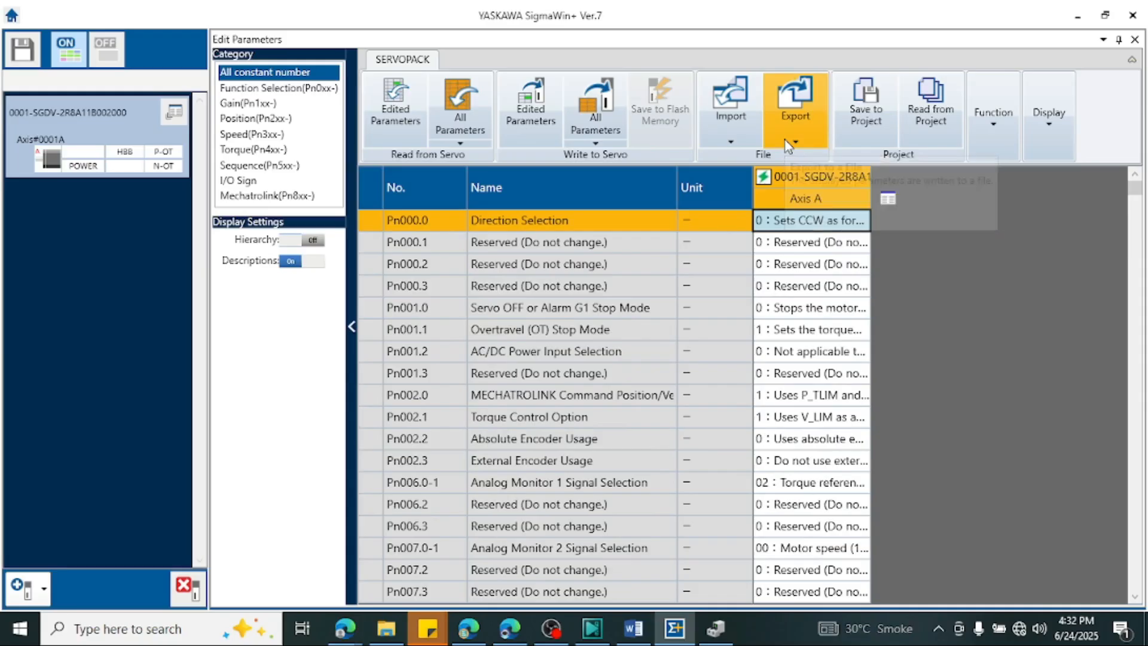
# Export the parameters as a Usrs SERVOPACK file named 'servo pack 42'
pyautogui.click(794, 142)
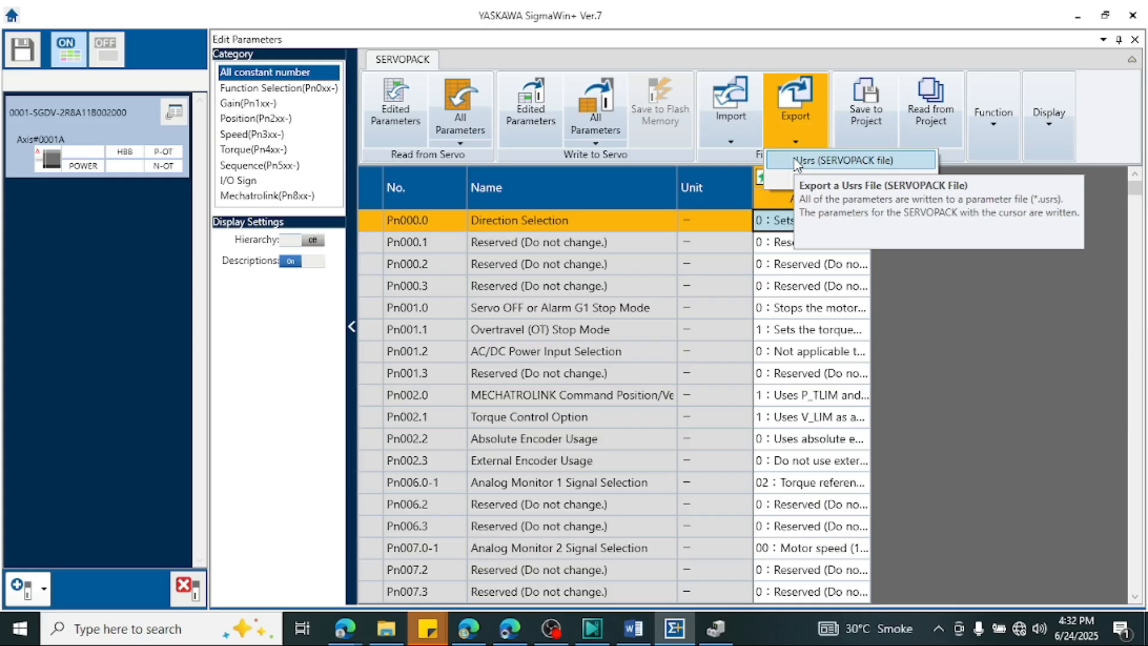
pyautogui.click(847, 160)
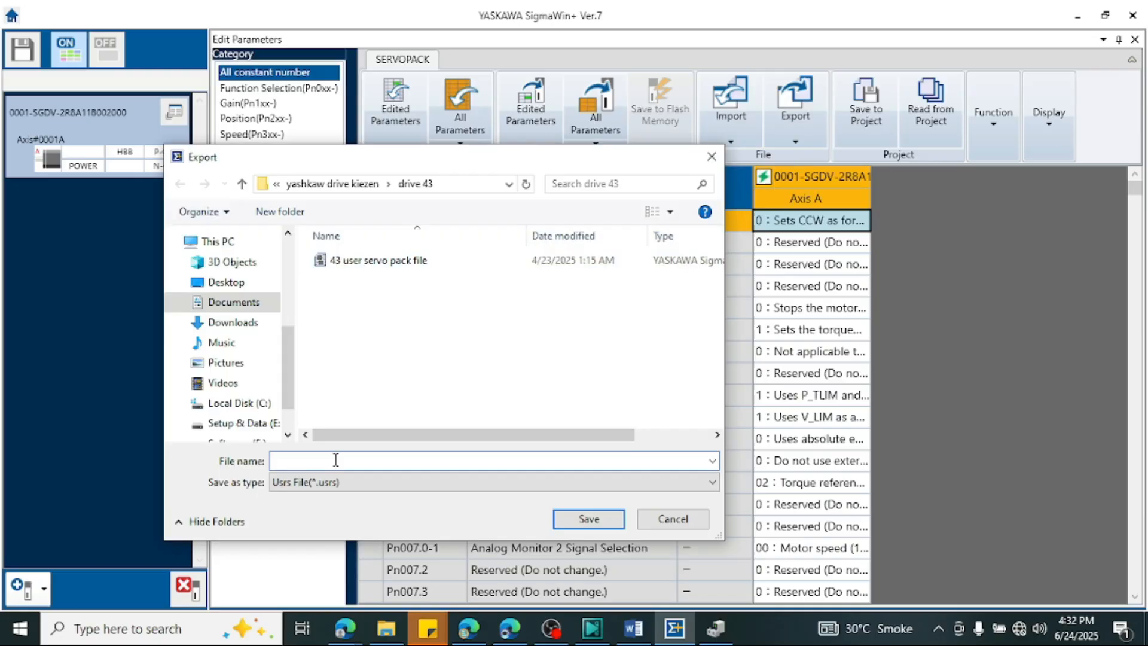
pyautogui.write('servo')
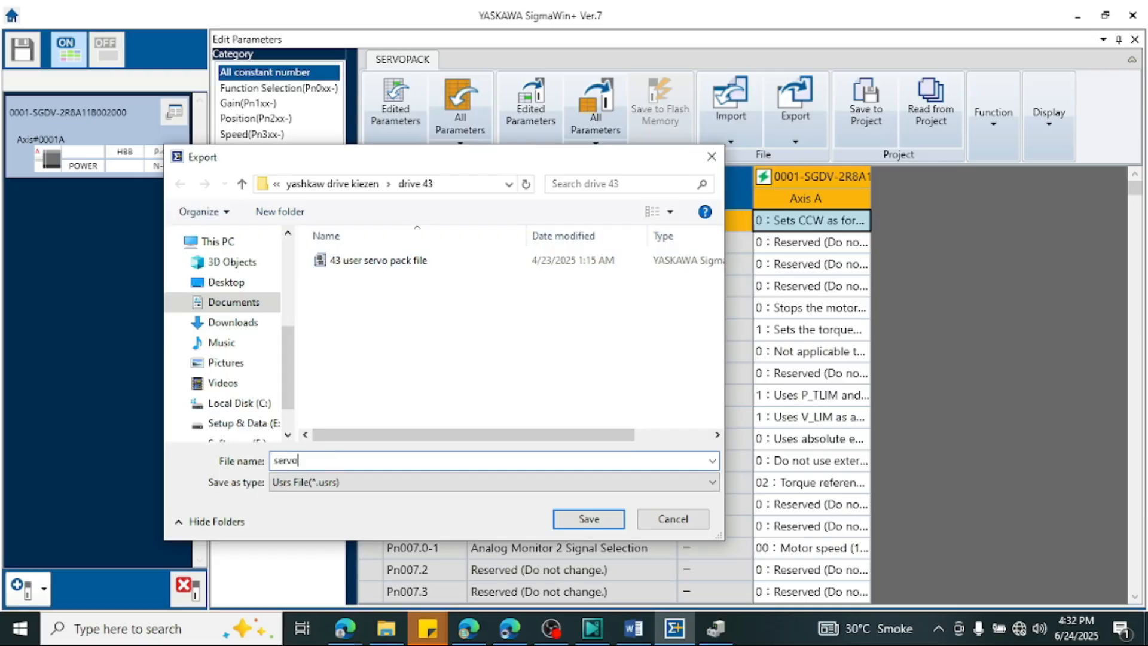
pyautogui.write('pack')
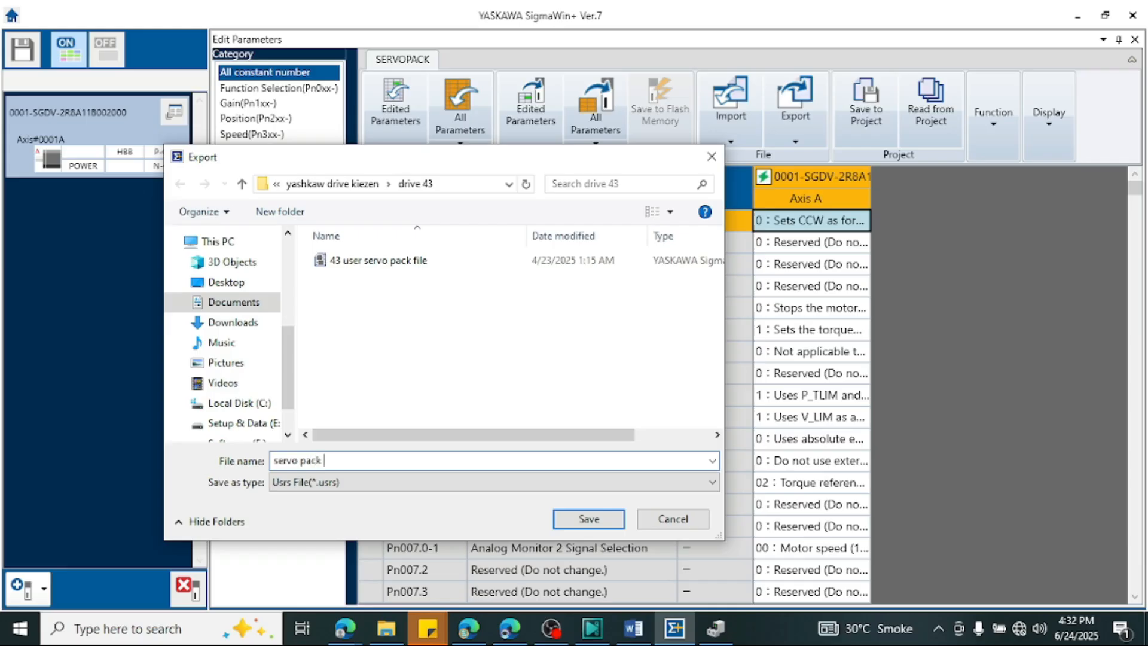
pyautogui.write('42')
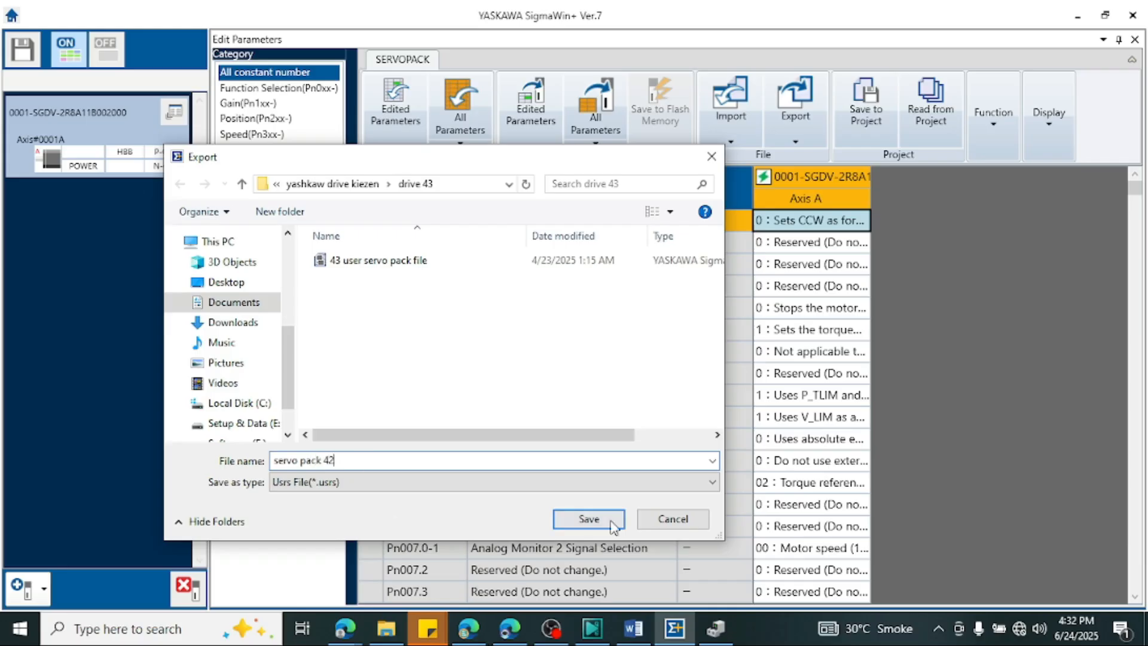
pyautogui.click(589, 518)
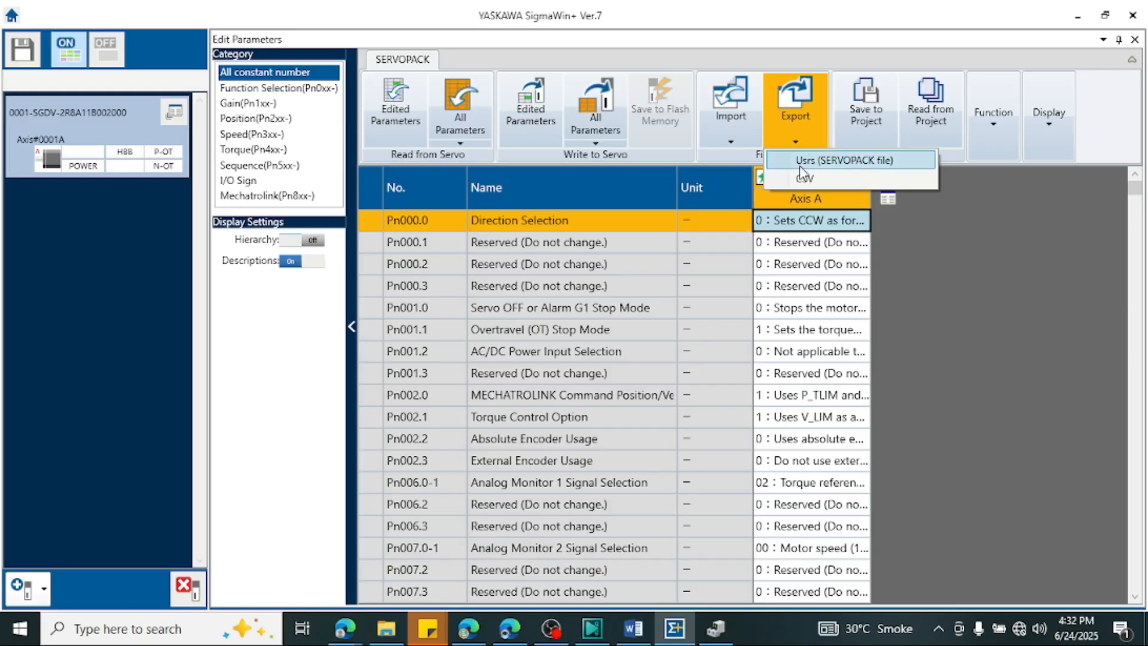
pyautogui.moveTo(805, 178)
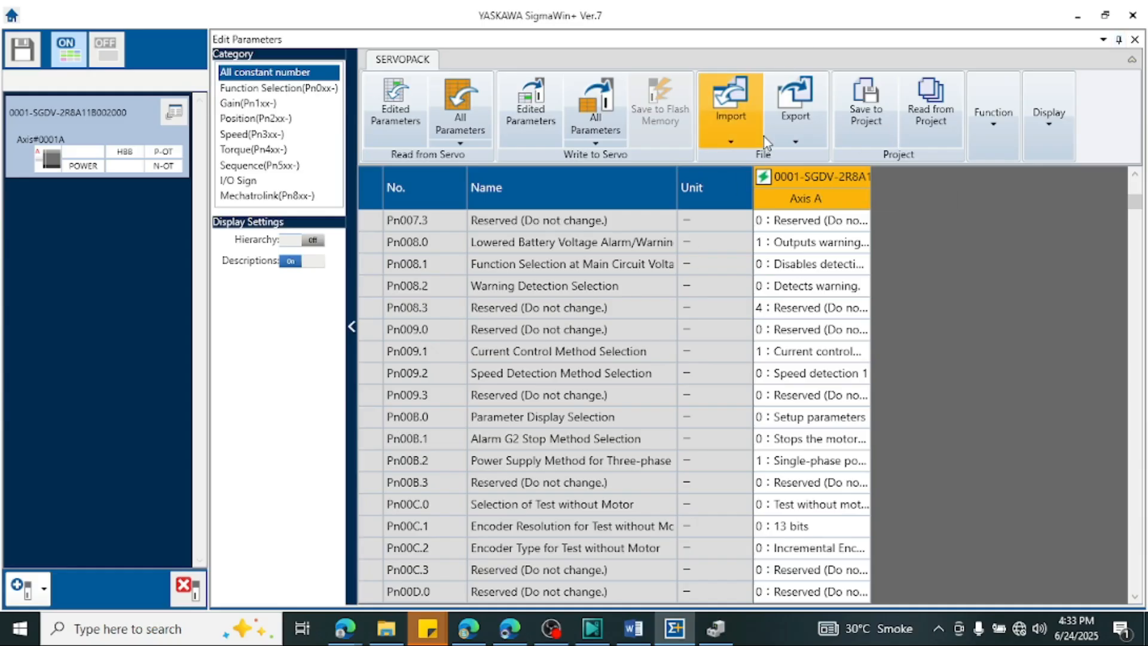
pyautogui.moveTo(739, 150)
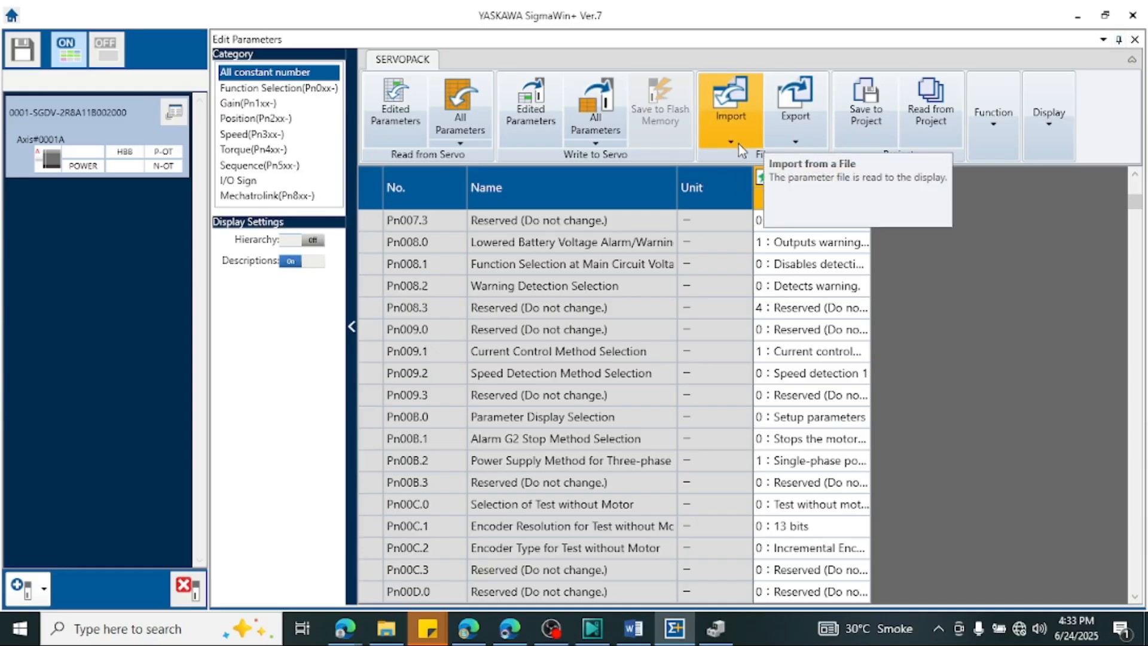
# Import the '43 user servo pack file' Usrs file into the parameter editor
pyautogui.click(730, 142)
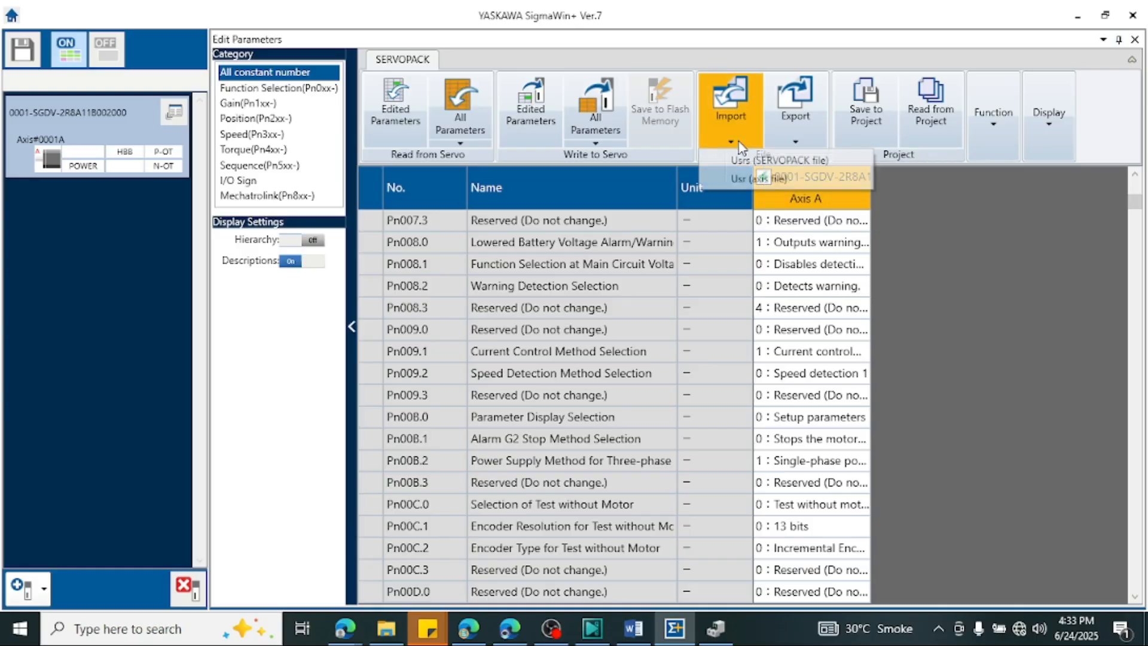
pyautogui.click(780, 159)
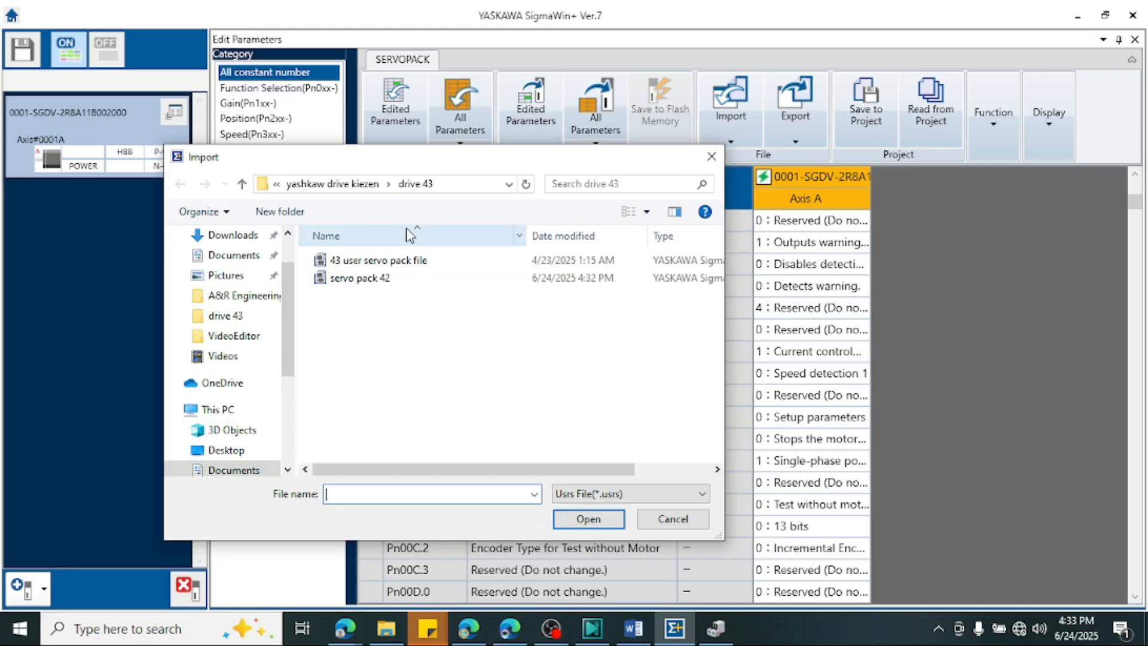
pyautogui.click(379, 259)
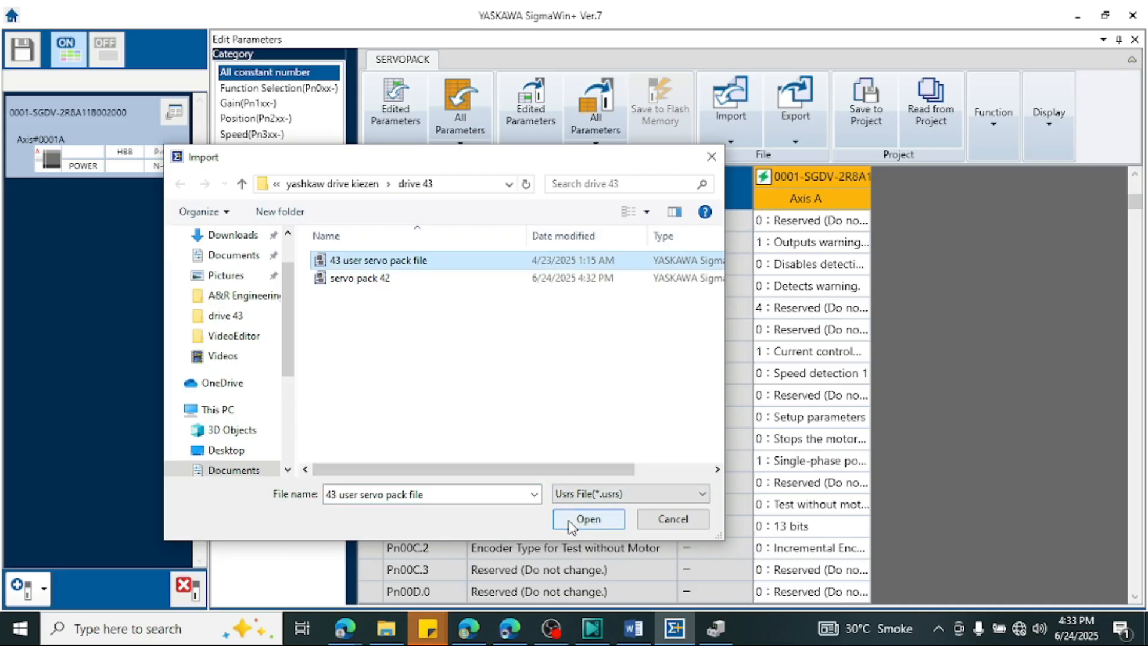
pyautogui.click(589, 523)
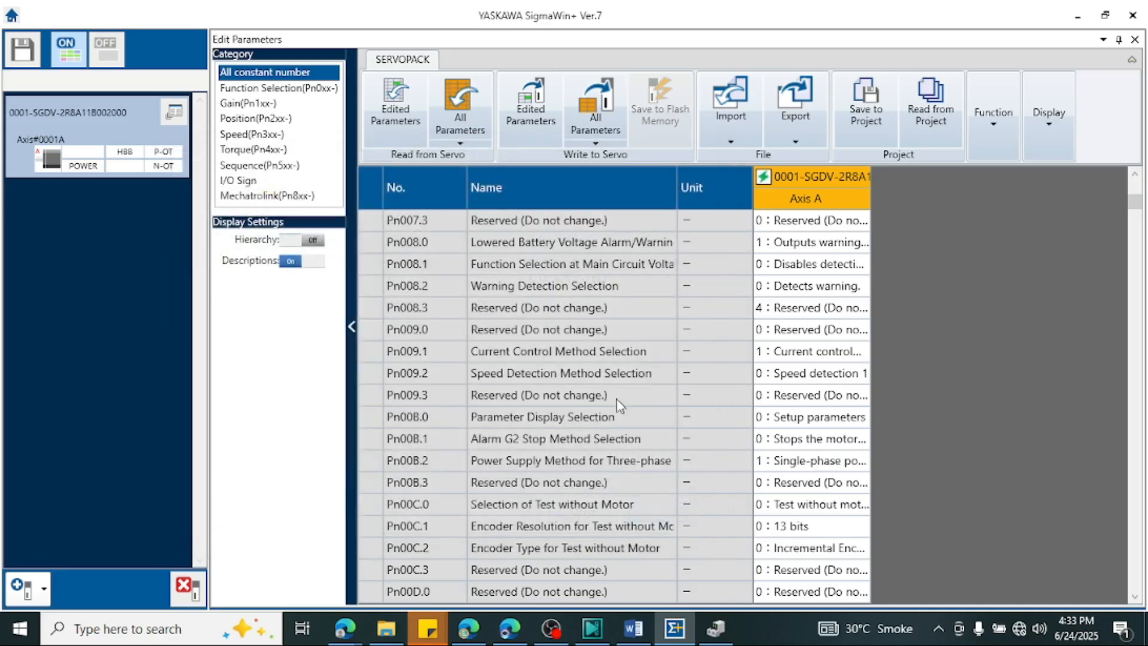
pyautogui.moveTo(494, 132)
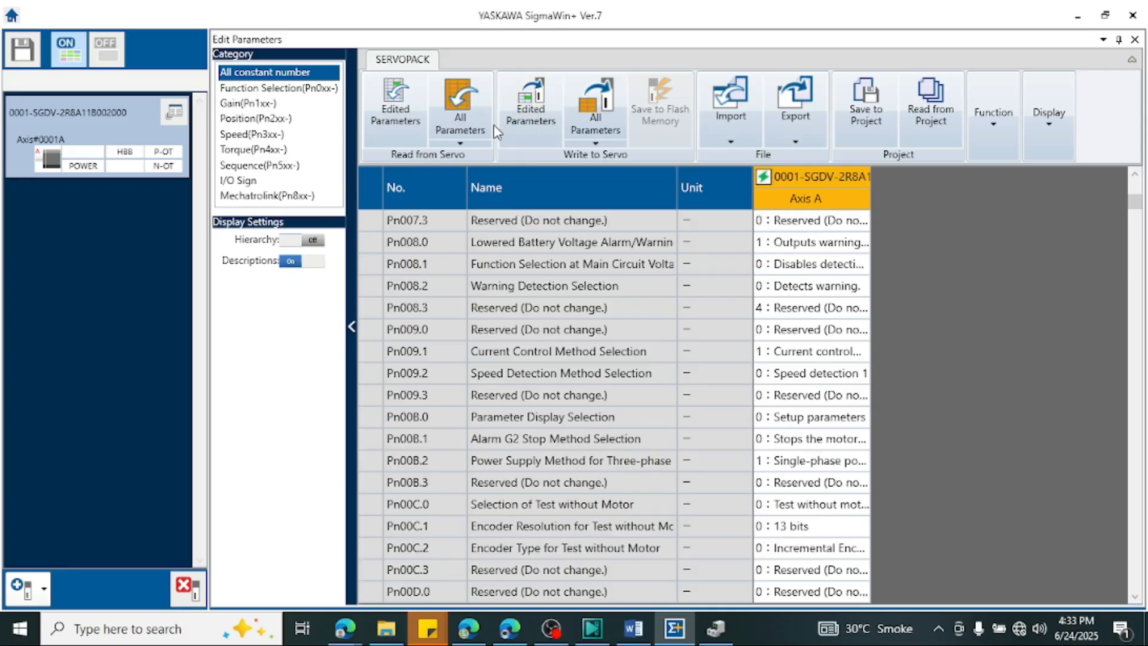
pyautogui.moveTo(589, 157)
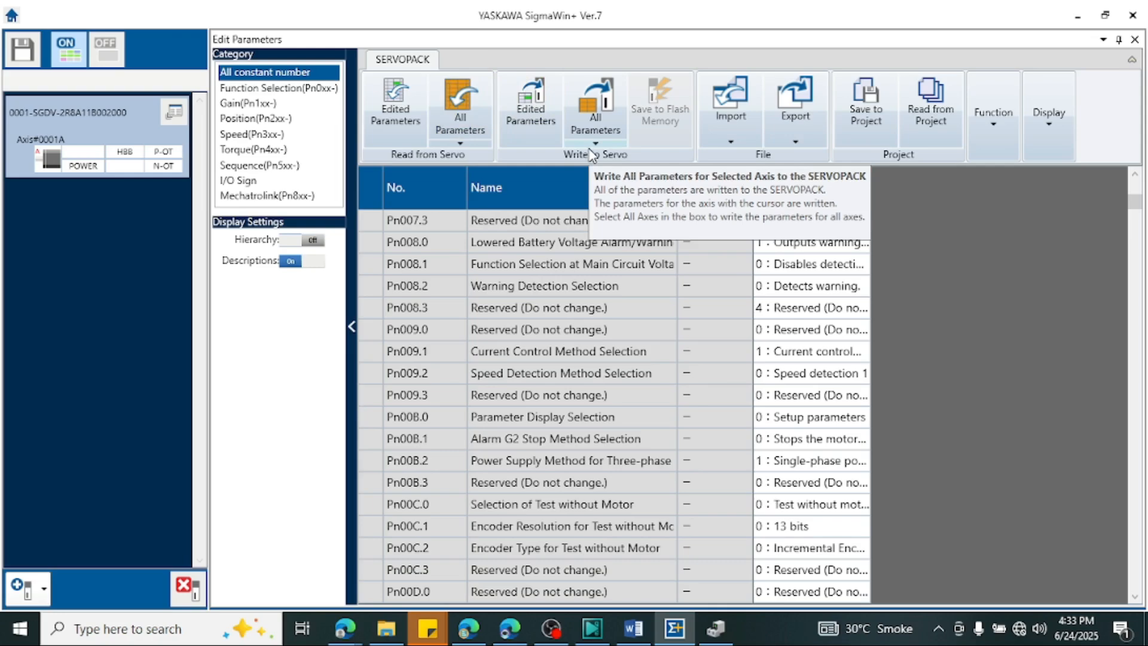
# Write all parameters to the SERVOPACK and acknowledge the power-cycle notice
pyautogui.click(595, 106)
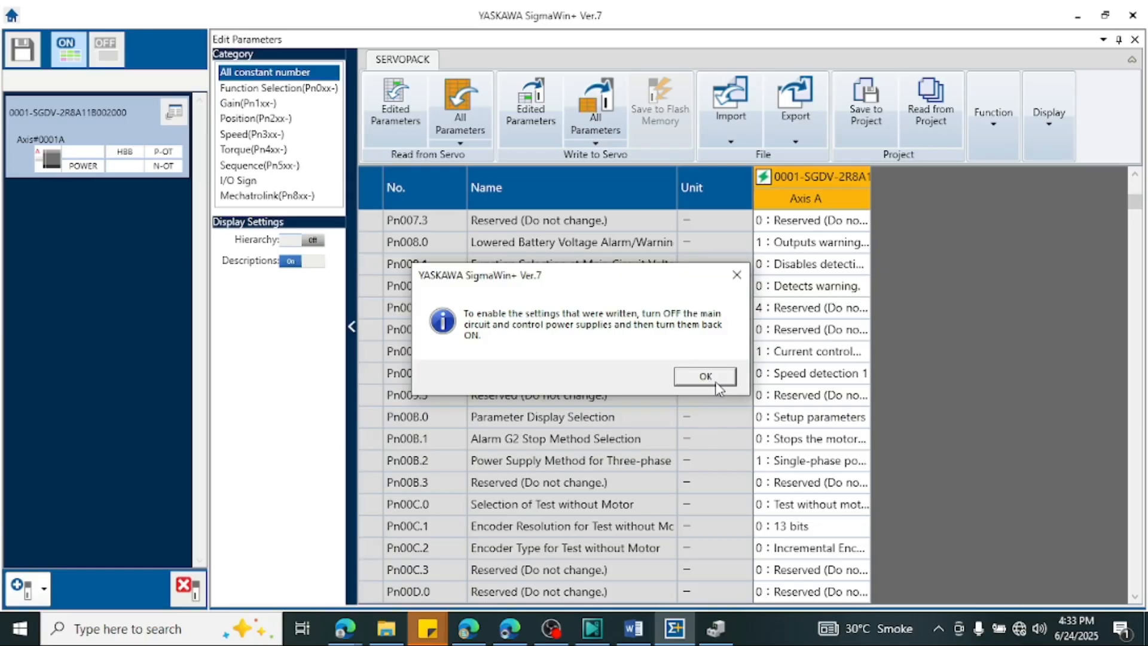
pyautogui.click(703, 376)
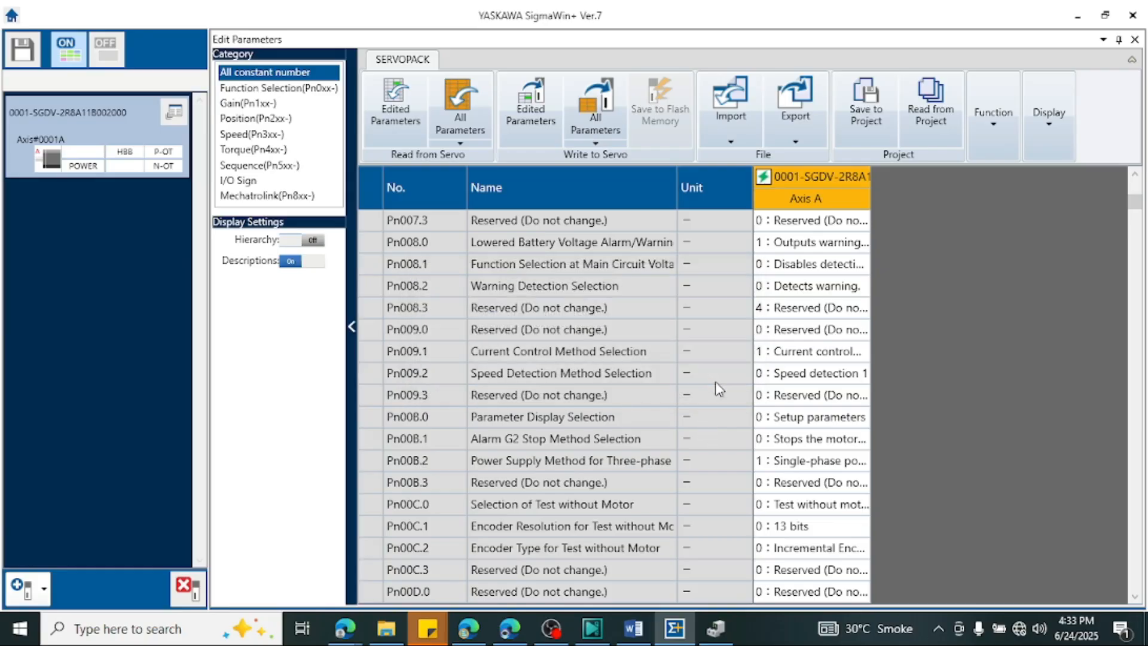